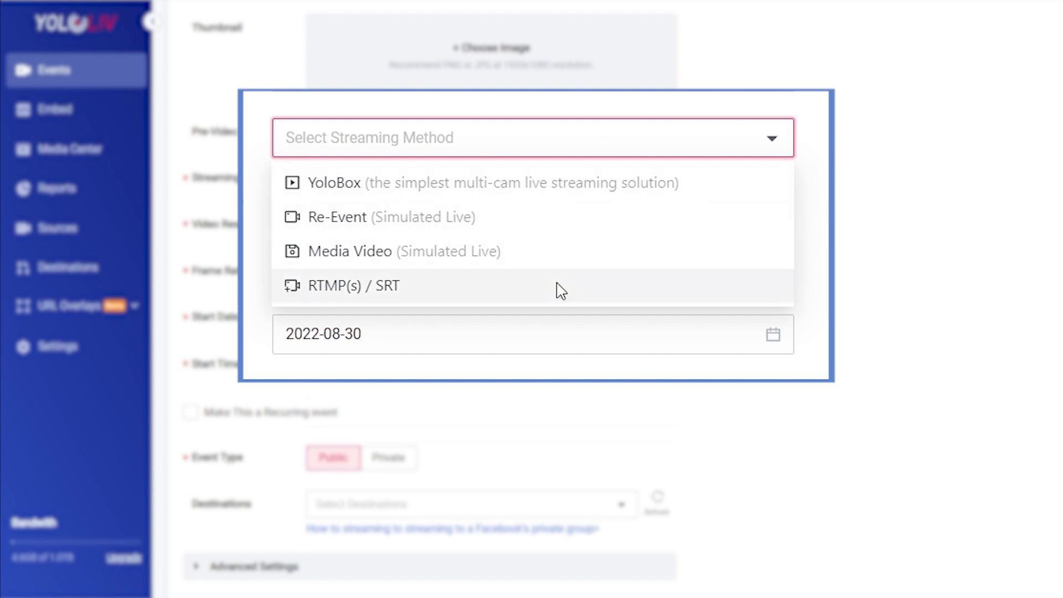
Step: Choose RTMP(s)/SRT as streaming method and reach the Sources page via Add Source
{"action": "left_click", "coordinate": [350, 286]}
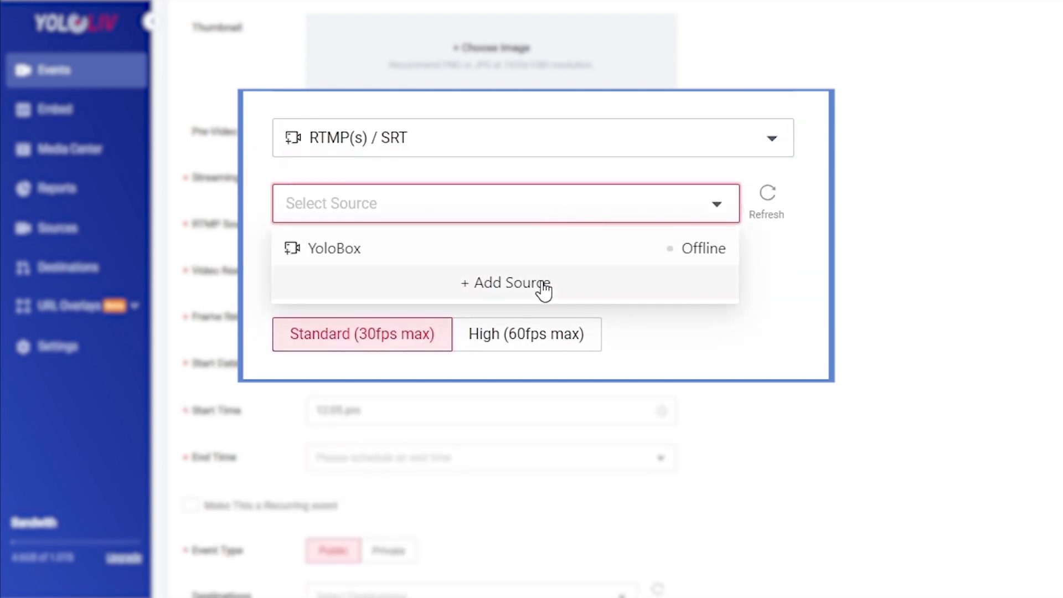
{"action": "left_click", "coordinate": [505, 283]}
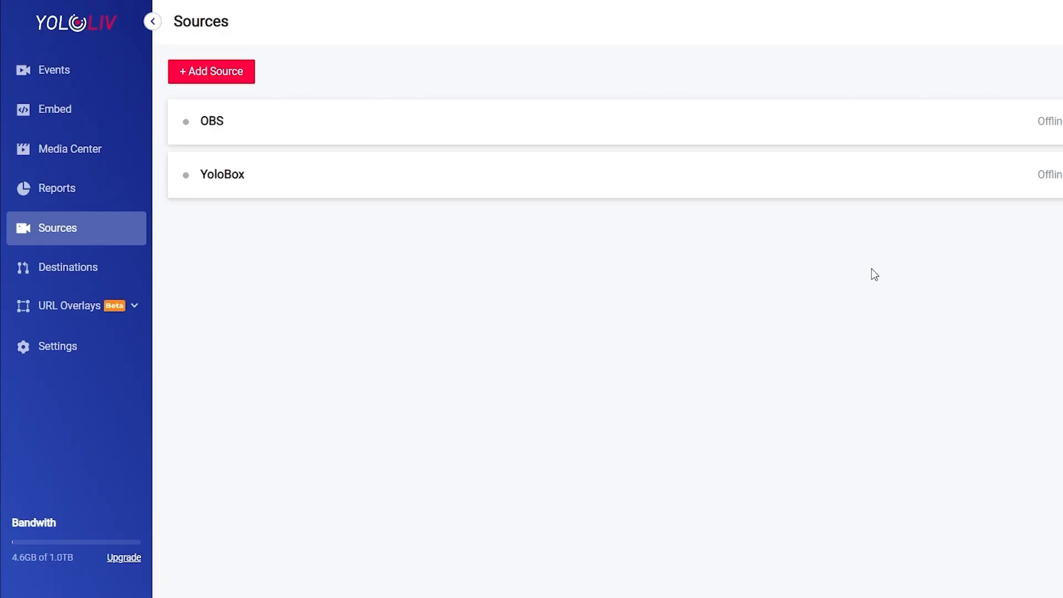
{"action": "left_click", "coordinate": [213, 122]}
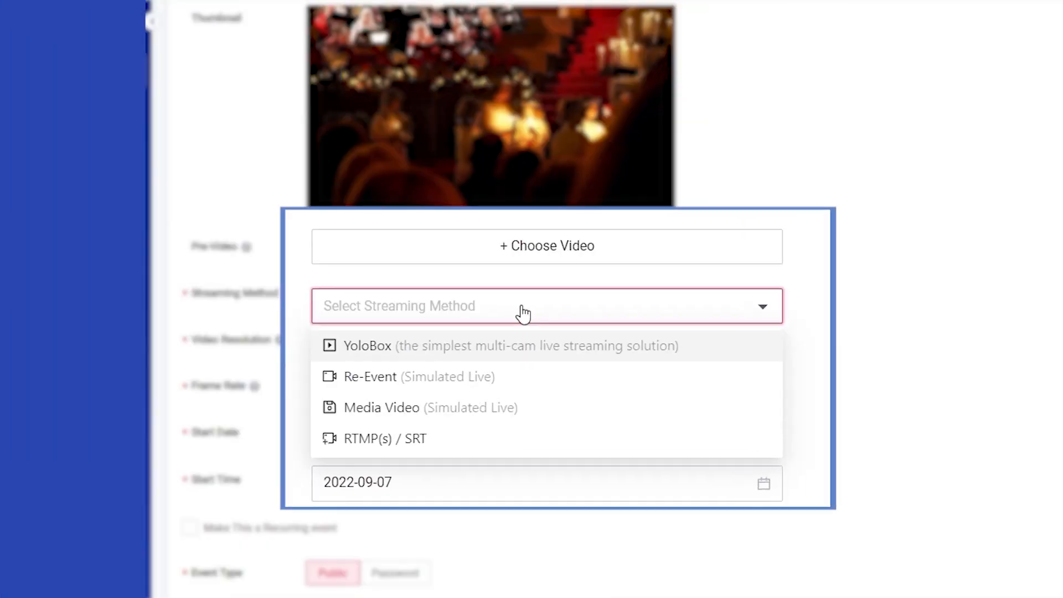
Step: Create a Re-Event that replays the Sunday Worship Event recording as simulated live
{"action": "left_click", "coordinate": [370, 376]}
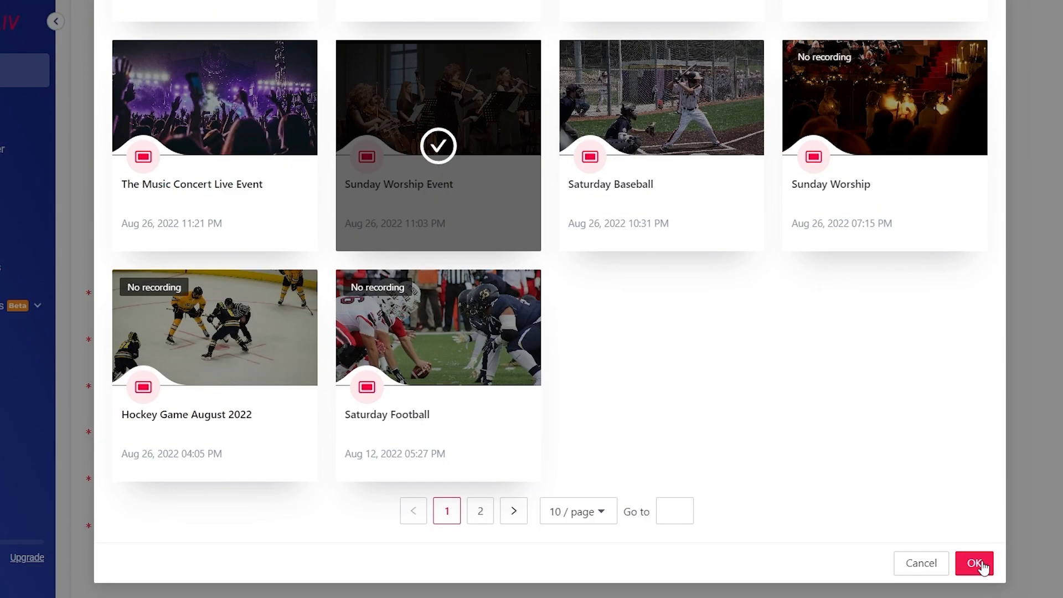
{"action": "left_click", "coordinate": [978, 564]}
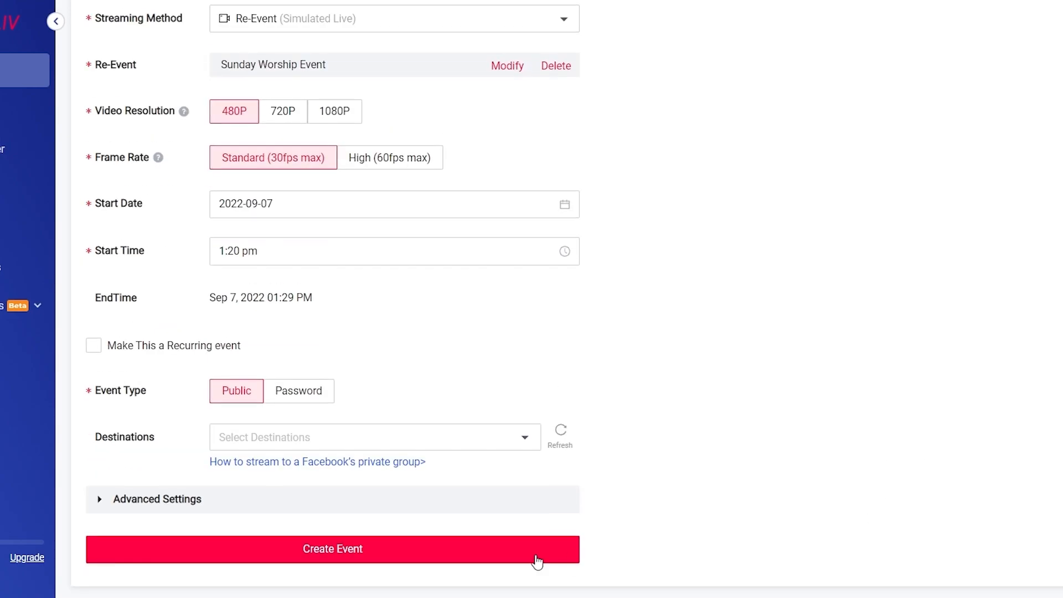
{"action": "left_click", "coordinate": [332, 549]}
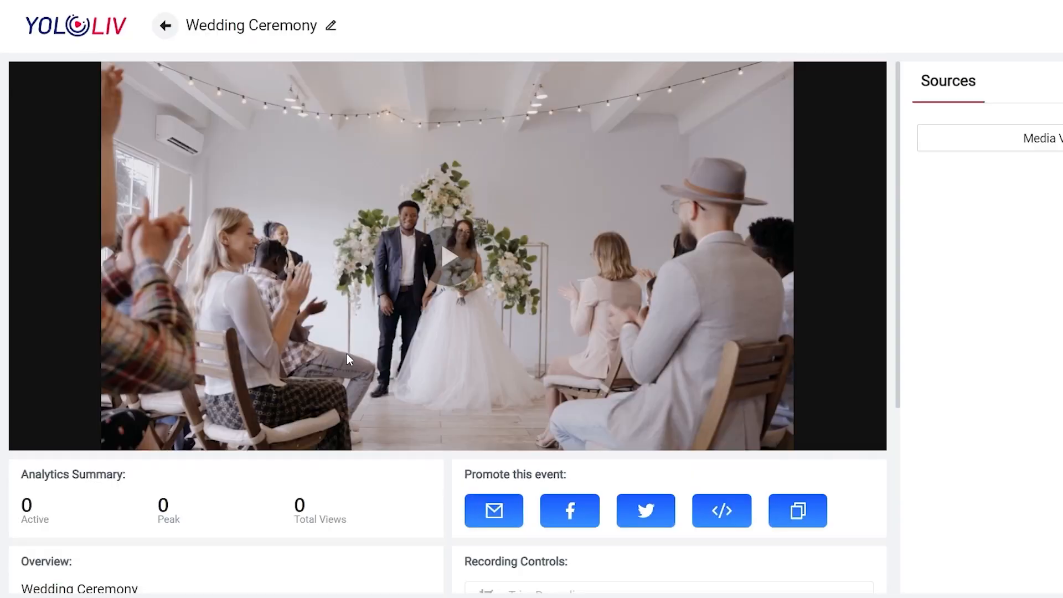
Step: Play the Wedding Ceremony video, view its website embed code and return to the events list
{"action": "left_click", "coordinate": [450, 264]}
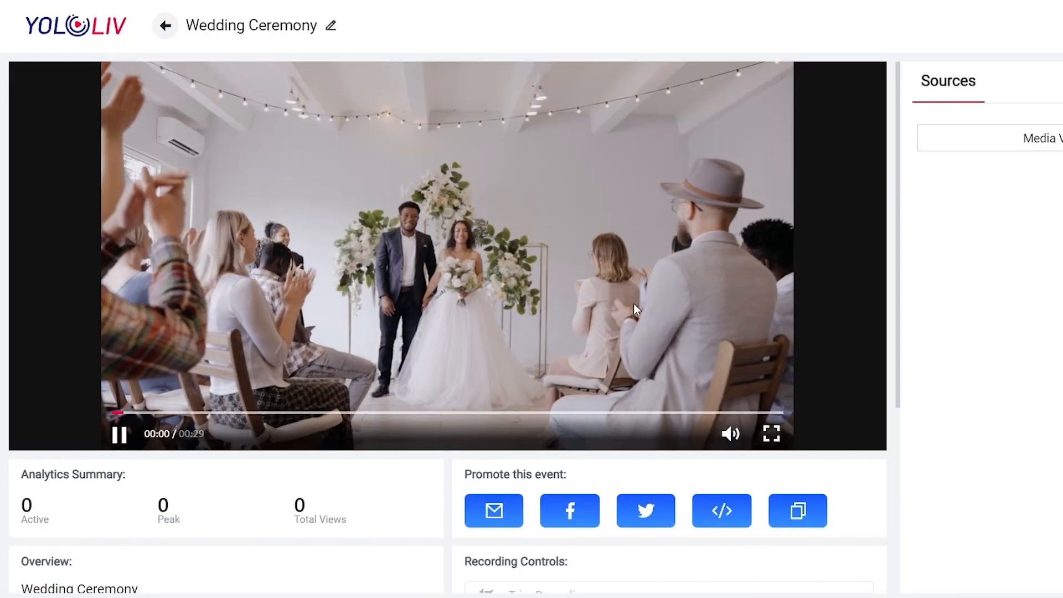
{"action": "left_click", "coordinate": [722, 510]}
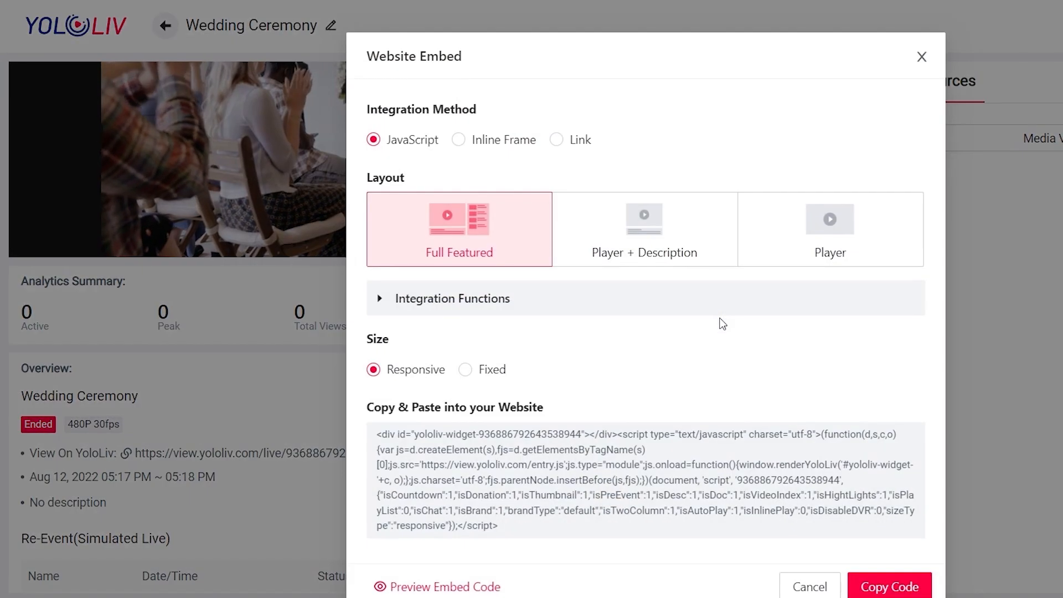
{"action": "left_click", "coordinate": [645, 218]}
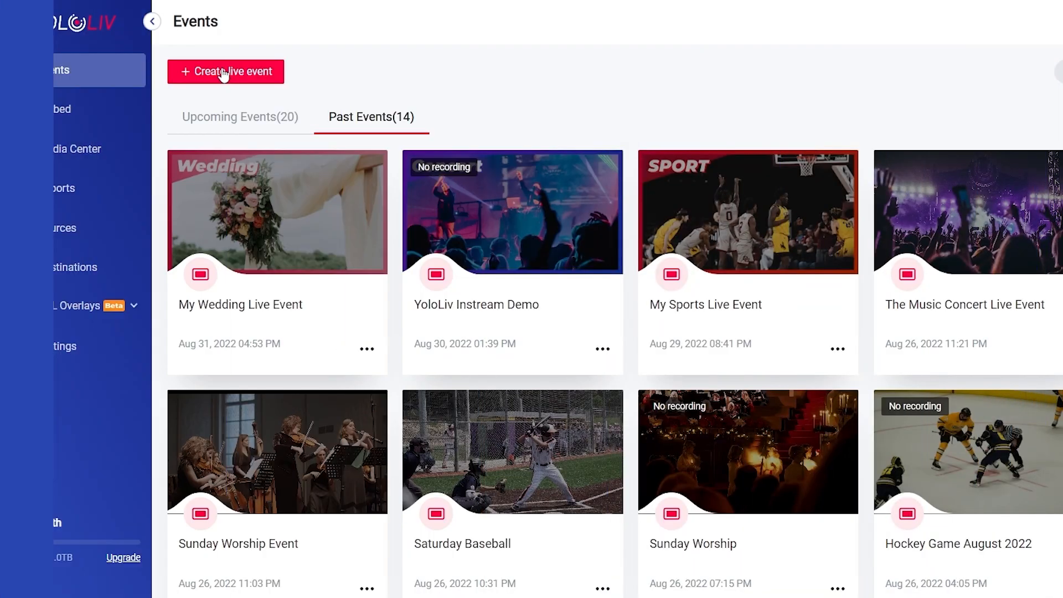
Step: Start a new YoloBox live event with the boxing thumbnail, running 11:30 to 12:30
{"action": "left_click", "coordinate": [226, 70]}
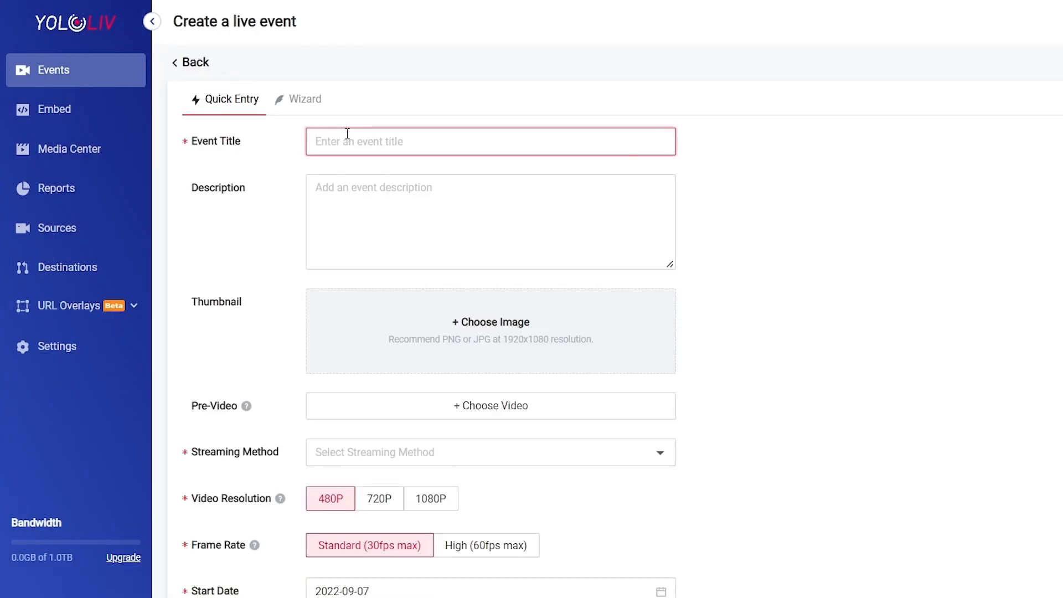
{"action": "left_click", "coordinate": [491, 323]}
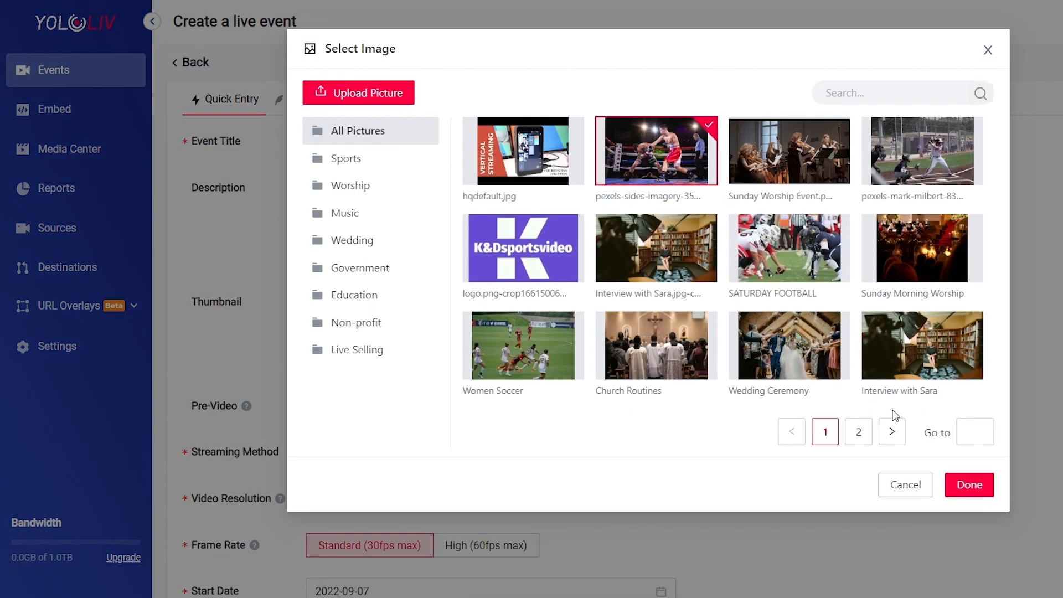
{"action": "left_click", "coordinate": [969, 485]}
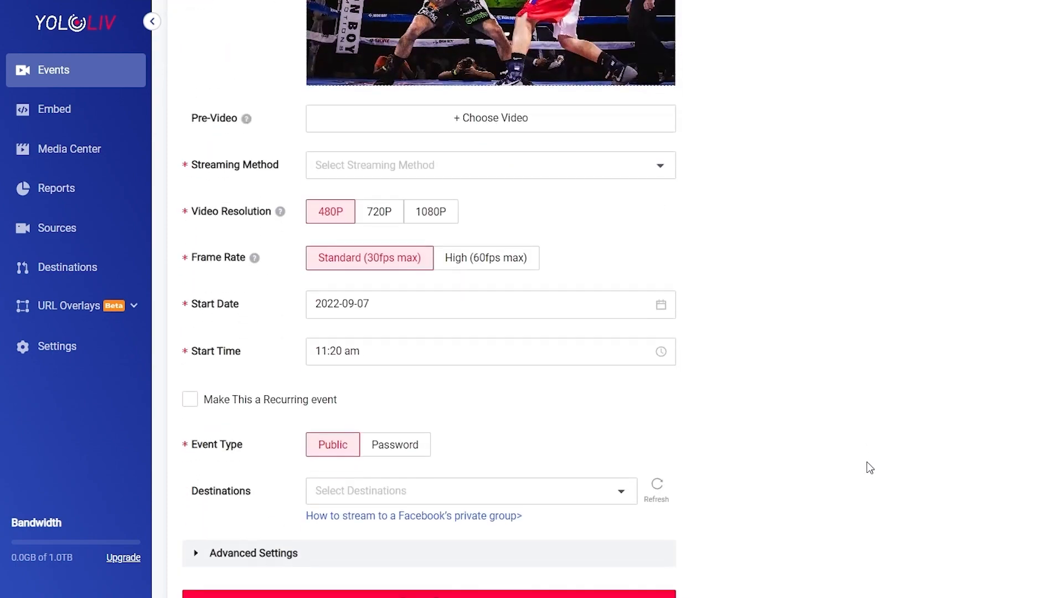
{"action": "left_click", "coordinate": [489, 165]}
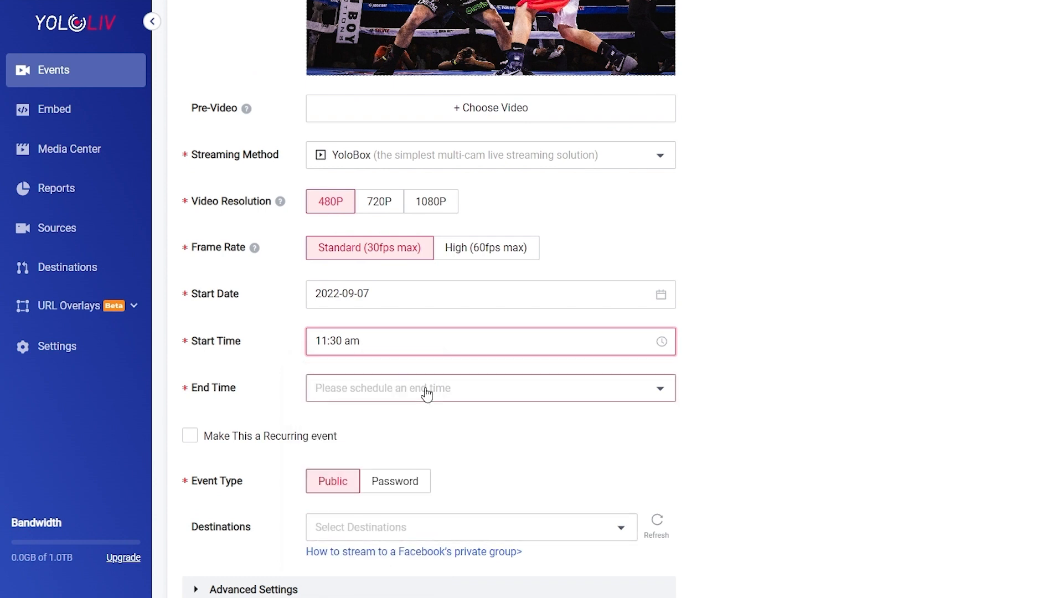
{"action": "left_click", "coordinate": [492, 388]}
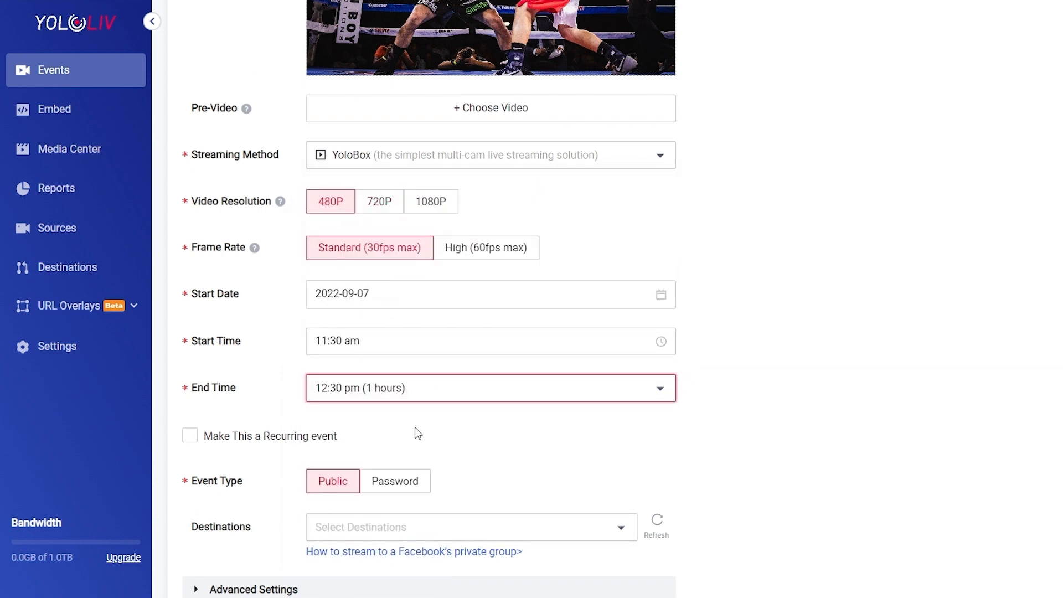
Step: Make it a weekly recurring event streaming to YouTube, Facebook and Twitch, and create it
{"action": "left_click", "coordinate": [190, 436]}
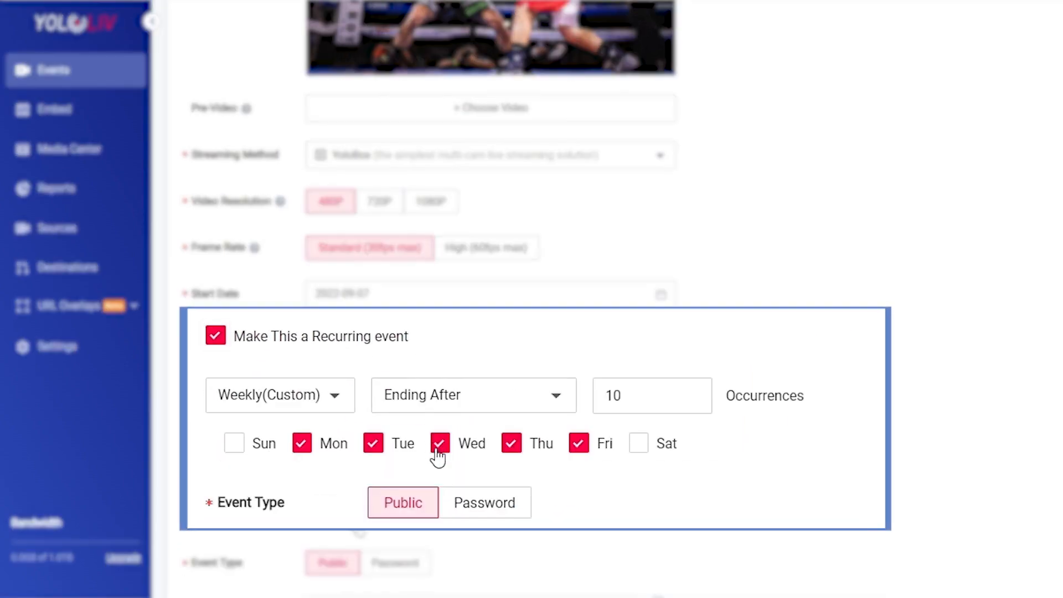
{"action": "scroll", "scroll_direction": "down", "scroll_amount": 3}
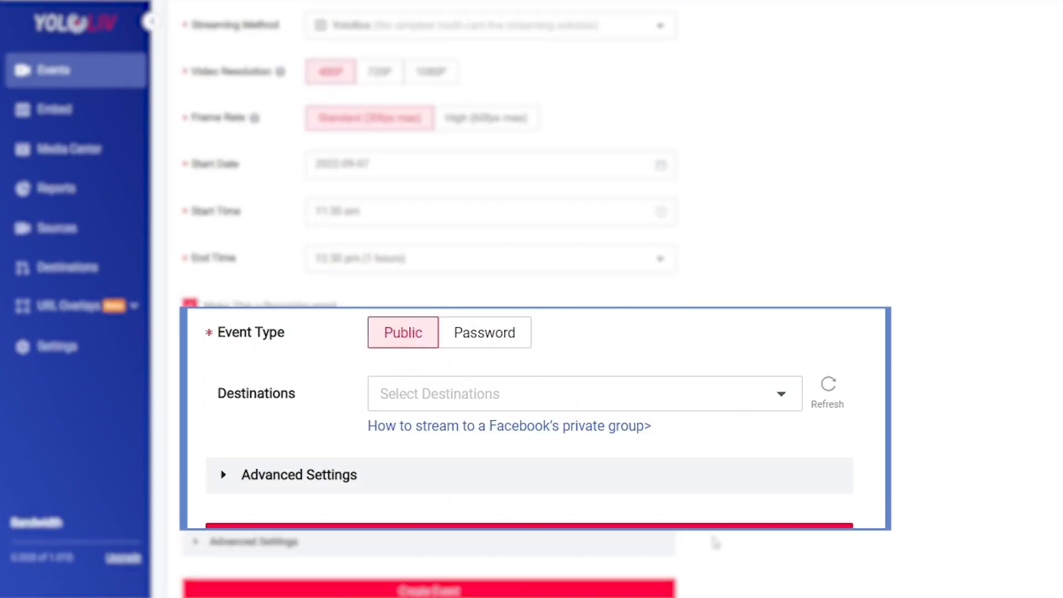
{"action": "left_click", "coordinate": [579, 395]}
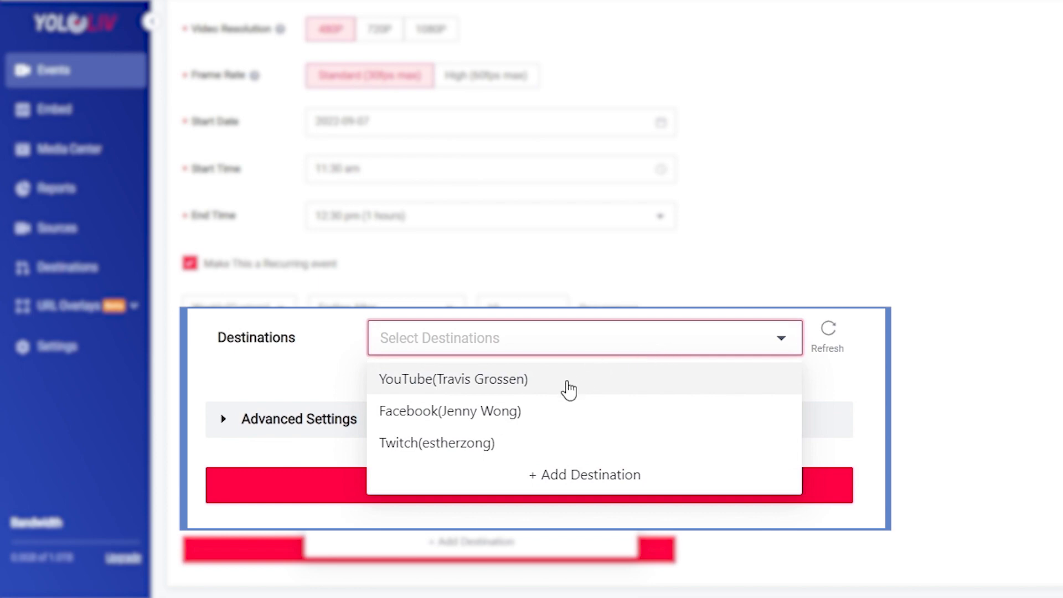
{"action": "left_click", "coordinate": [452, 379]}
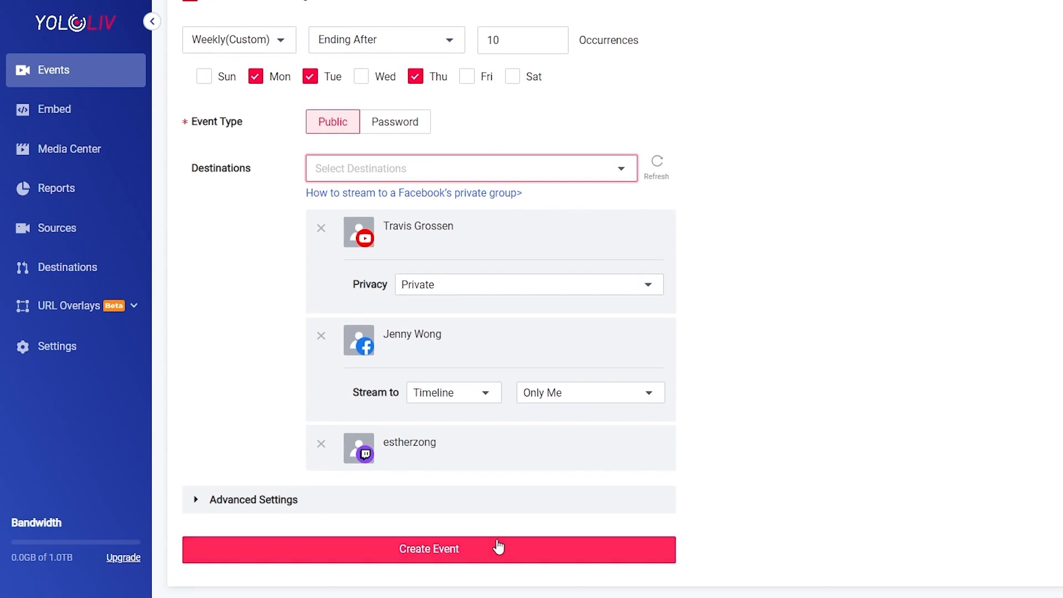
{"action": "left_click", "coordinate": [428, 548]}
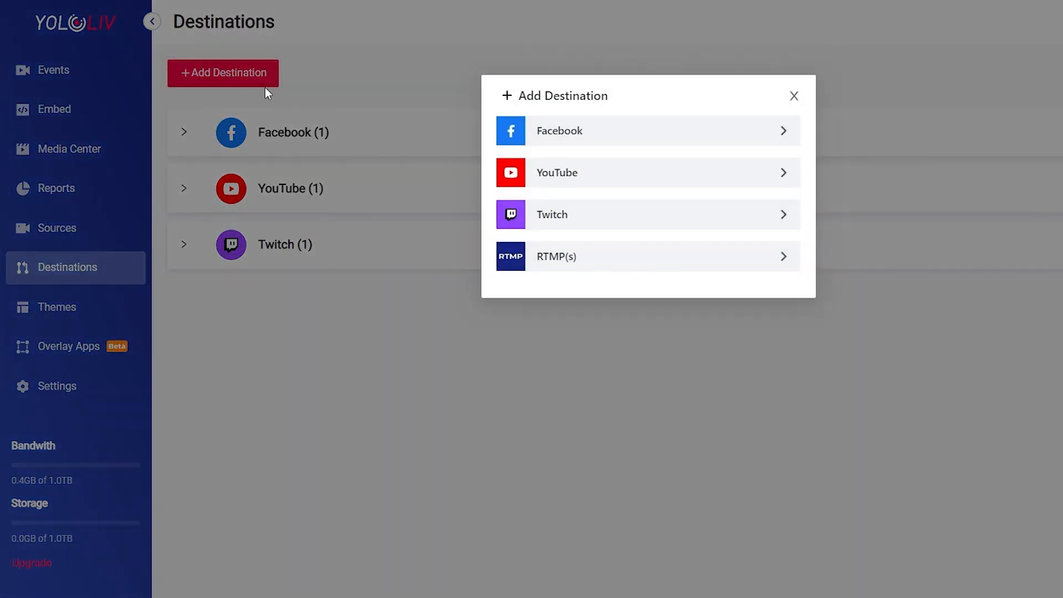
{"action": "left_click", "coordinate": [647, 257]}
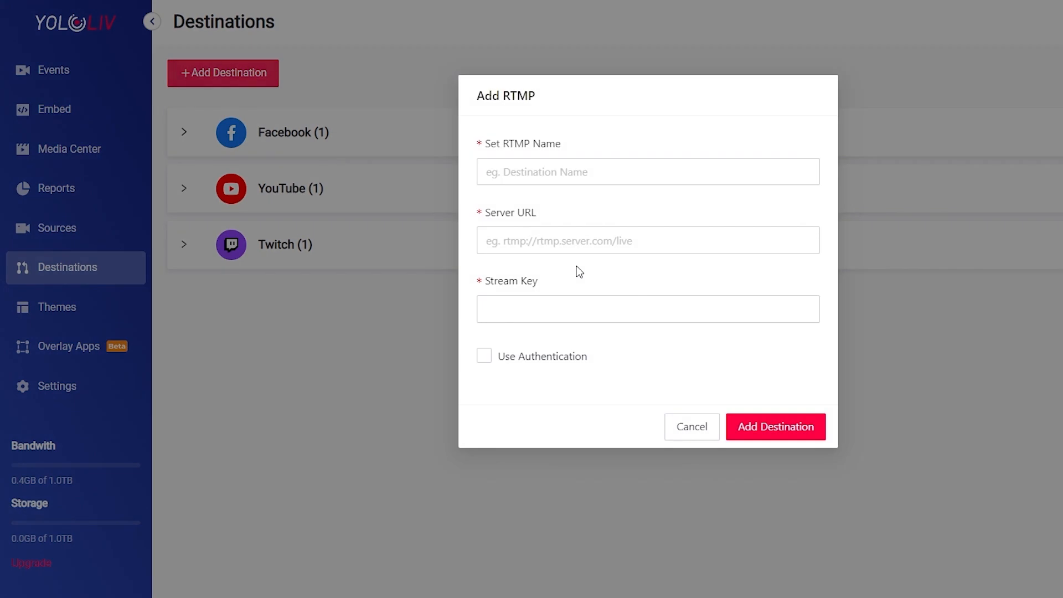
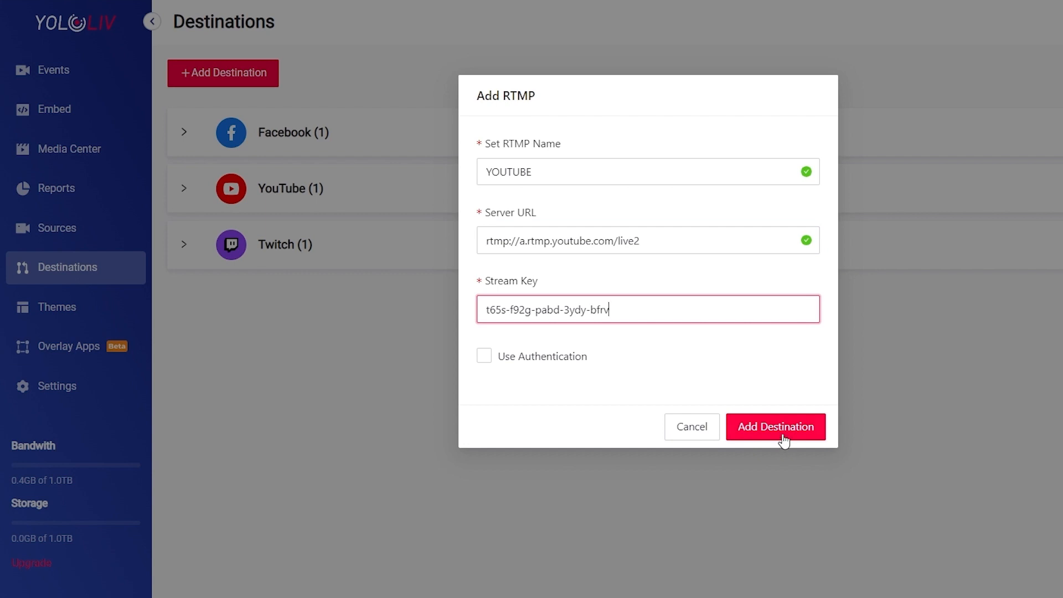
{"action": "left_click", "coordinate": [775, 428]}
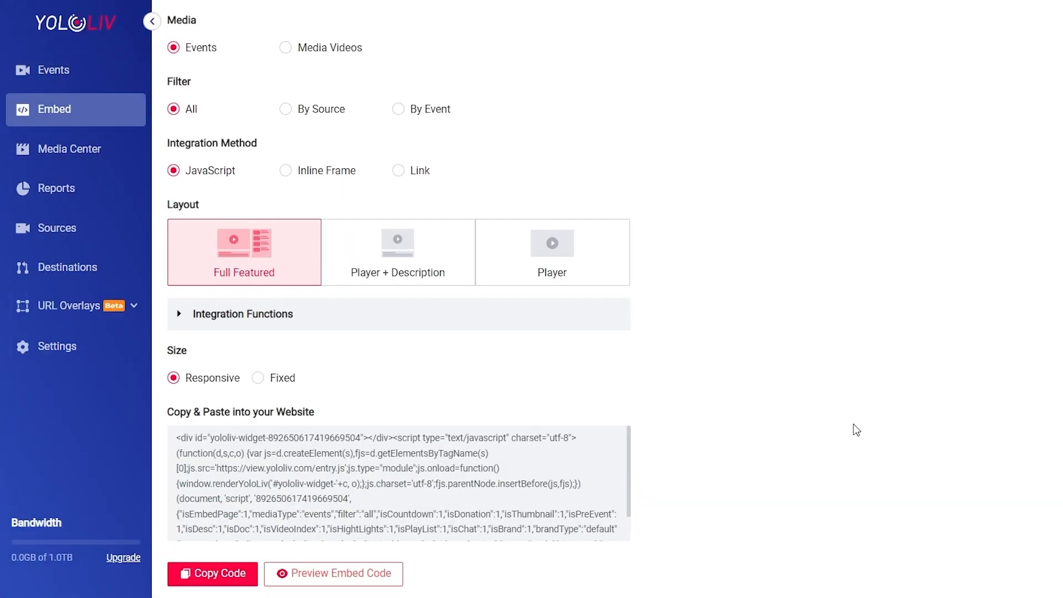
Step: Copy the embed code, add a custom logo, enable Countdown Timer and Thumbnail Image, and preview the player
{"action": "left_click", "coordinate": [213, 574]}
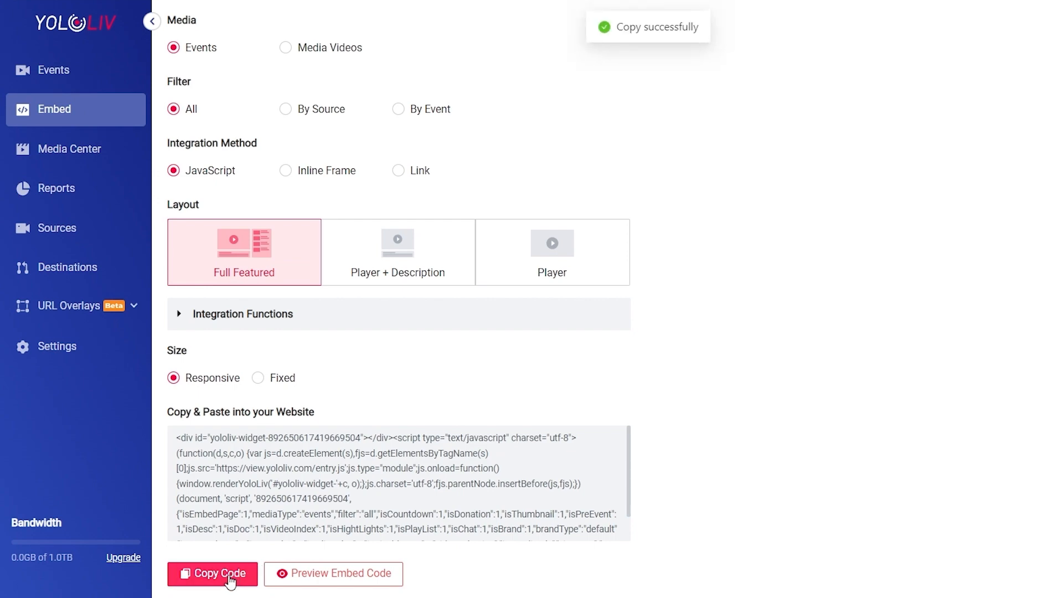
{"action": "left_click", "coordinate": [243, 315]}
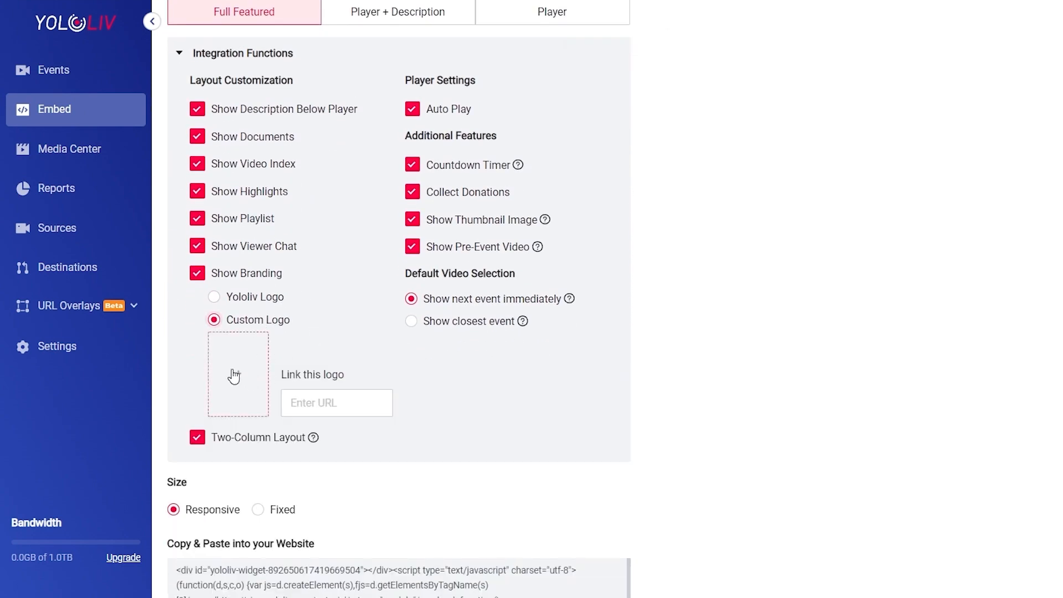
{"action": "left_click", "coordinate": [237, 374]}
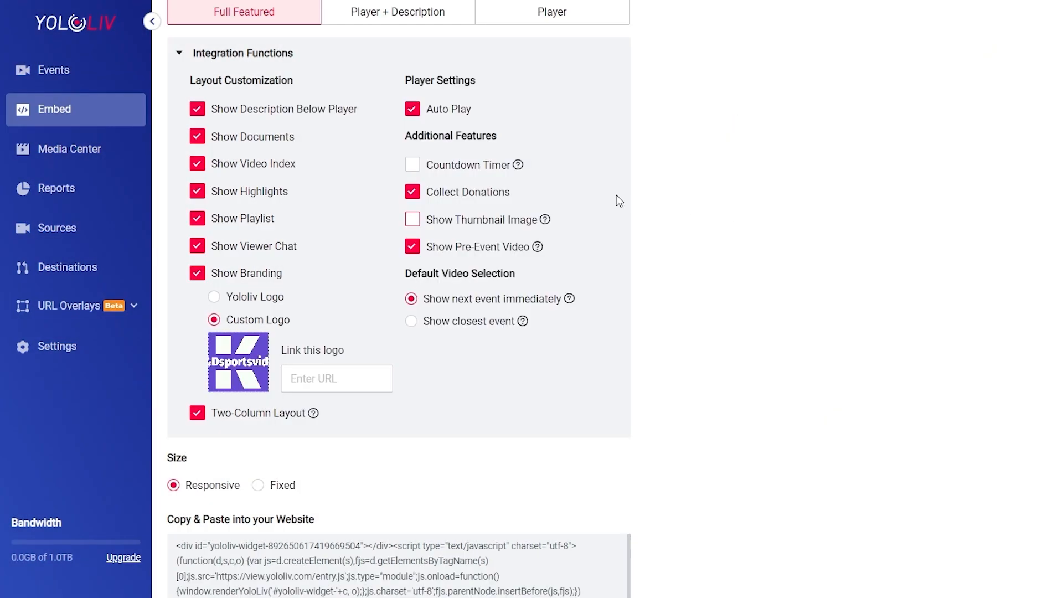
{"action": "left_click", "coordinate": [412, 164]}
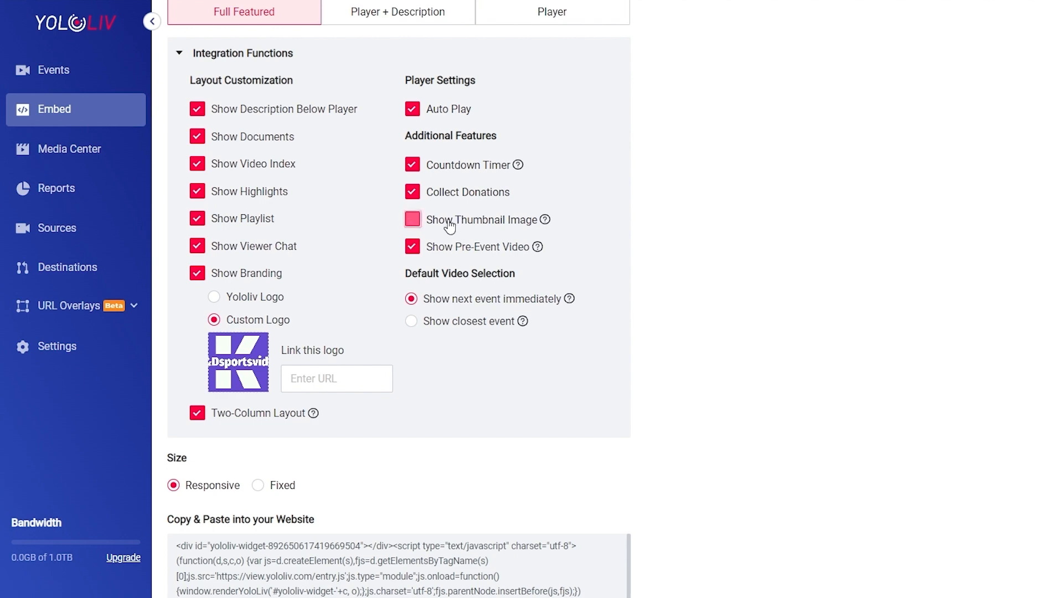
{"action": "left_click", "coordinate": [412, 219]}
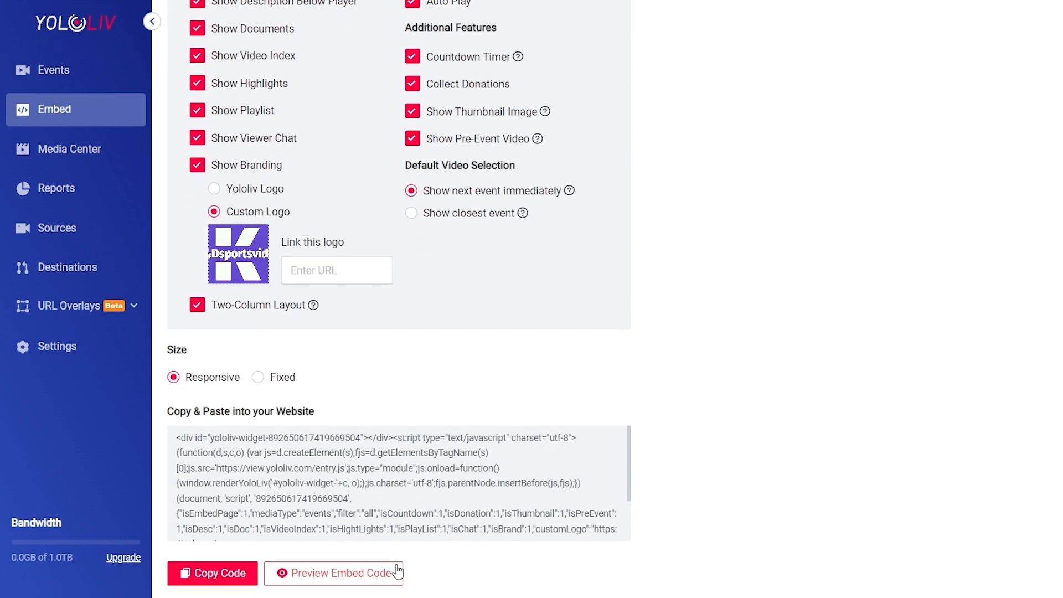
{"action": "left_click", "coordinate": [335, 574]}
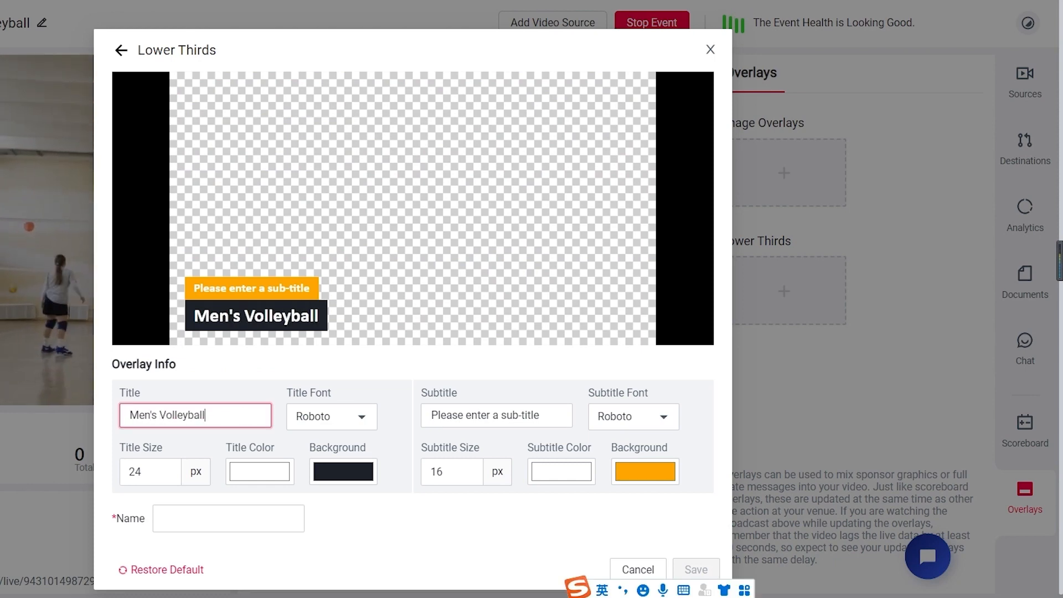
Step: Give the subtitle an orange background, save the volleyball lower third and show it on stream
{"action": "left_click", "coordinate": [645, 472]}
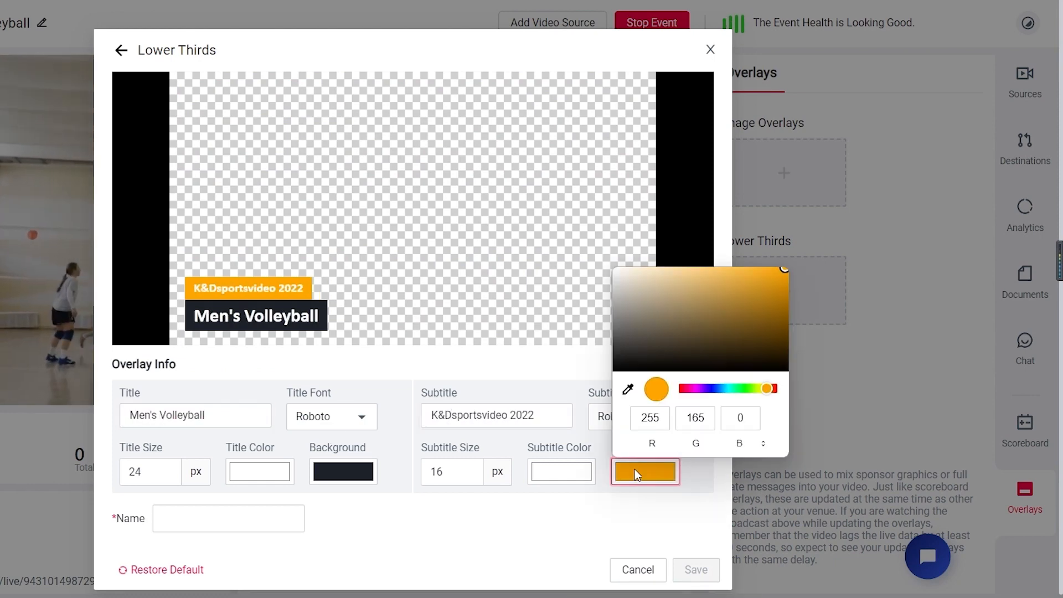
{"action": "left_click", "coordinate": [710, 48]}
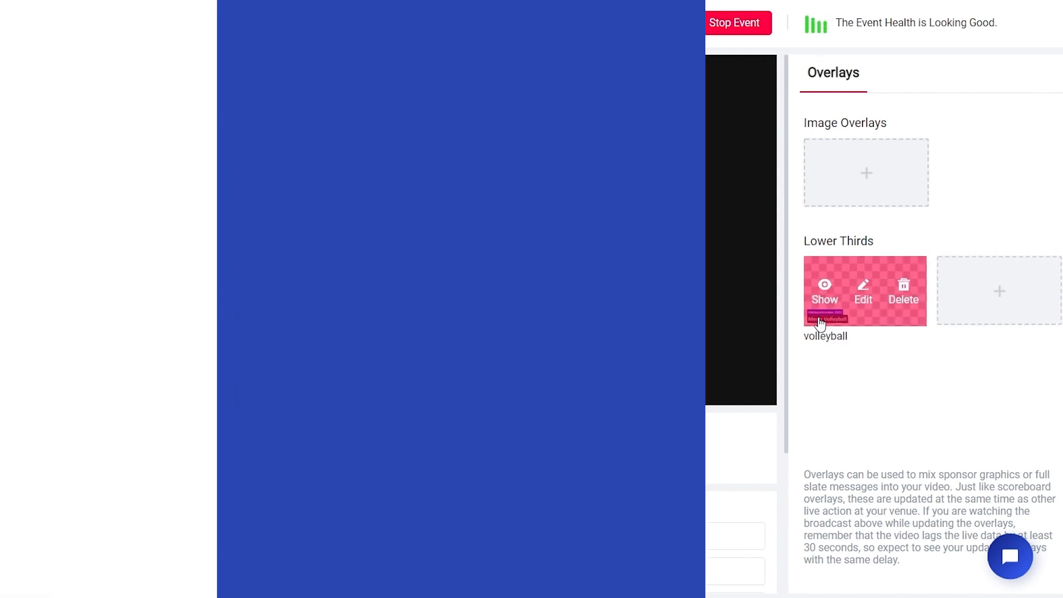
{"action": "left_click", "coordinate": [1026, 78]}
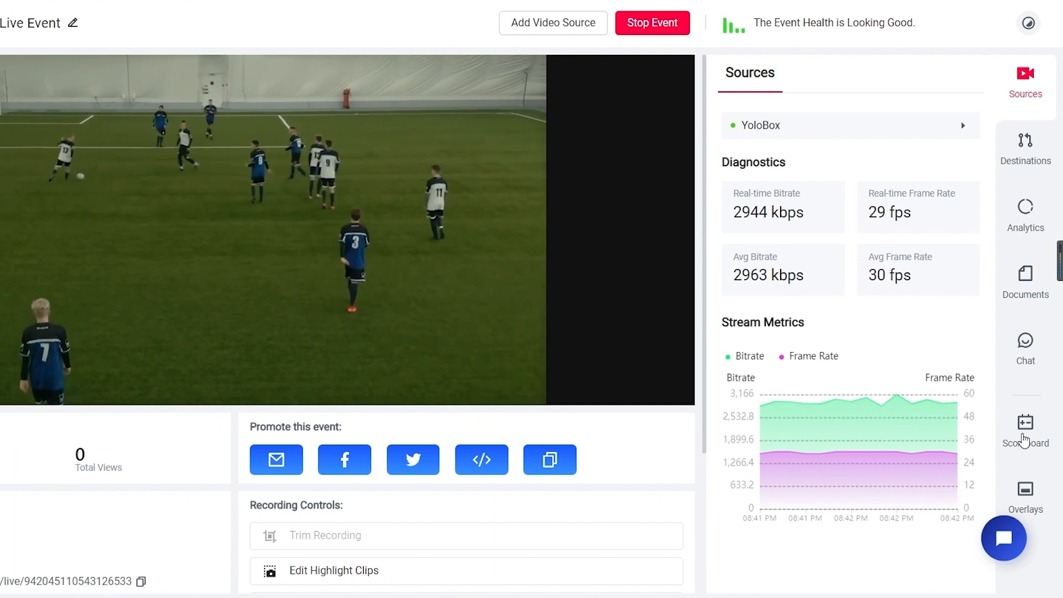
Step: Enable the top scoreboard with Away 2, Home 3, period 2nd and a 10:00 countdown
{"action": "left_click", "coordinate": [1026, 423]}
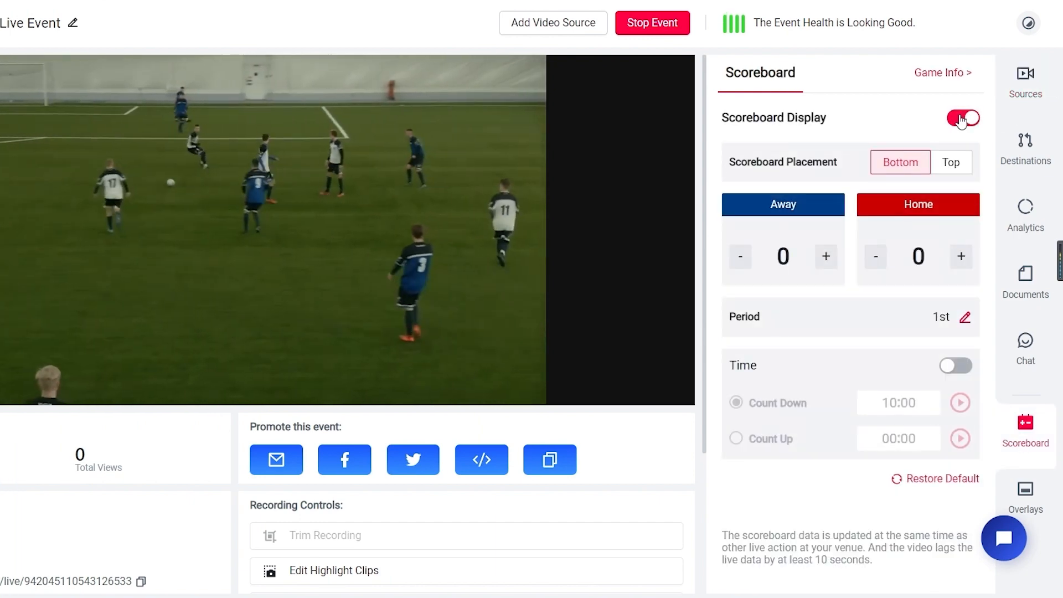
{"action": "left_click", "coordinate": [825, 257]}
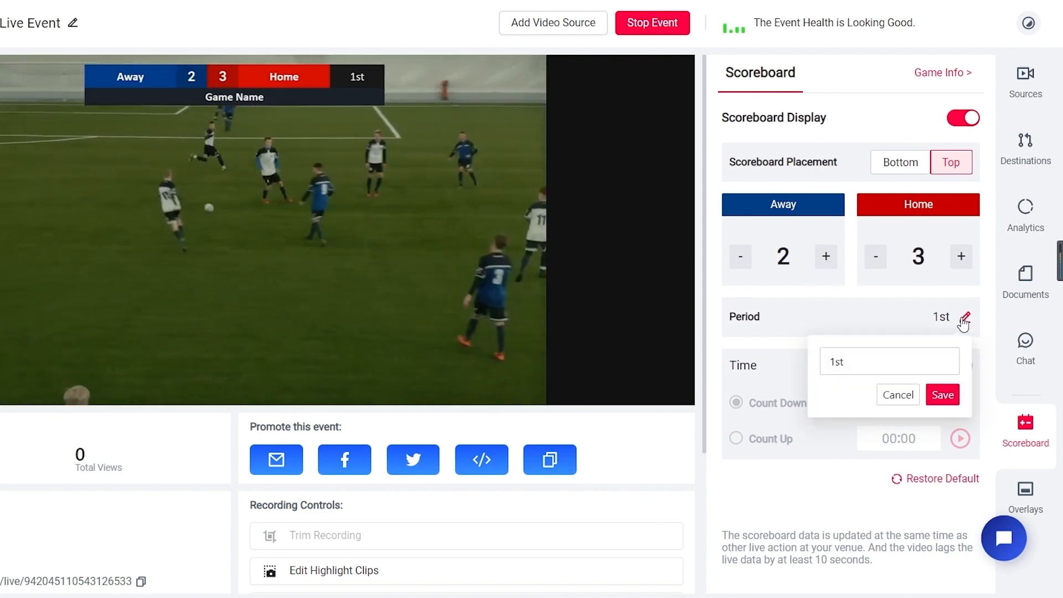
{"action": "left_click", "coordinate": [941, 394]}
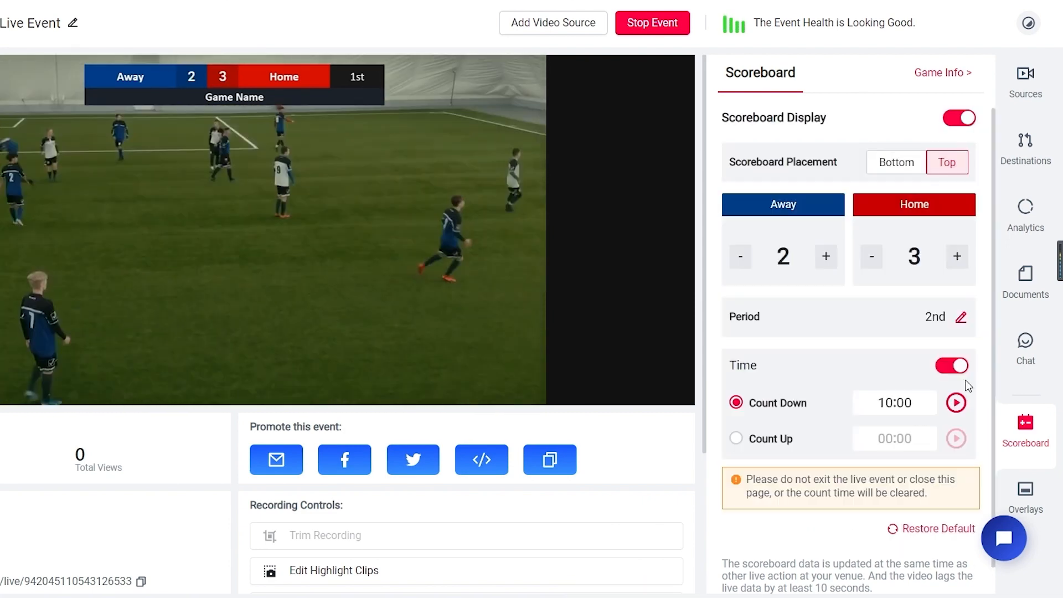
{"action": "left_click", "coordinate": [956, 403]}
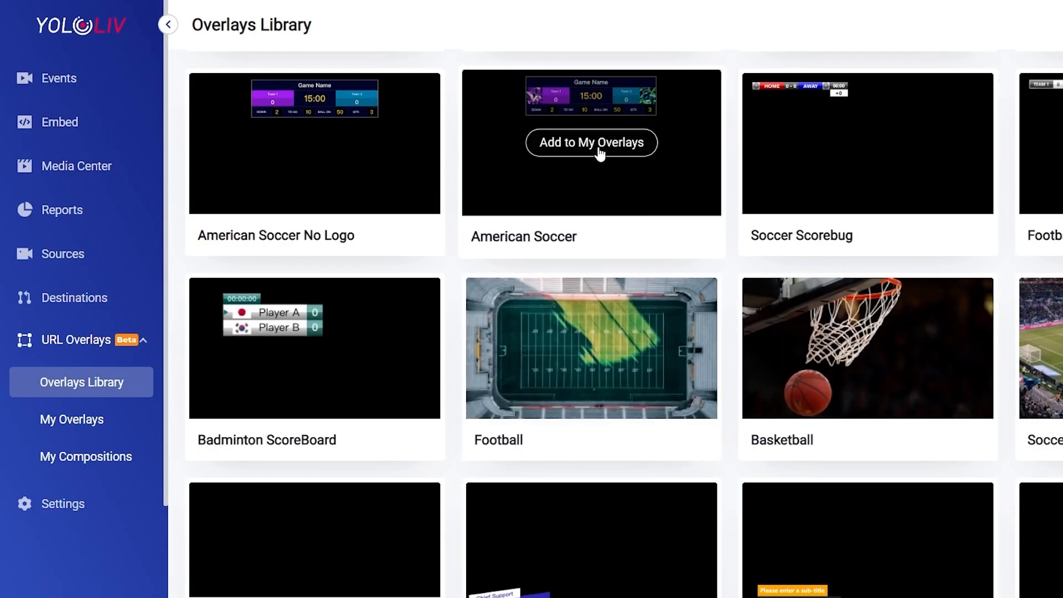
Step: Add the American Soccer scoreboard to My Overlays and push the edited 2022 game details to output
{"action": "left_click", "coordinate": [592, 142]}
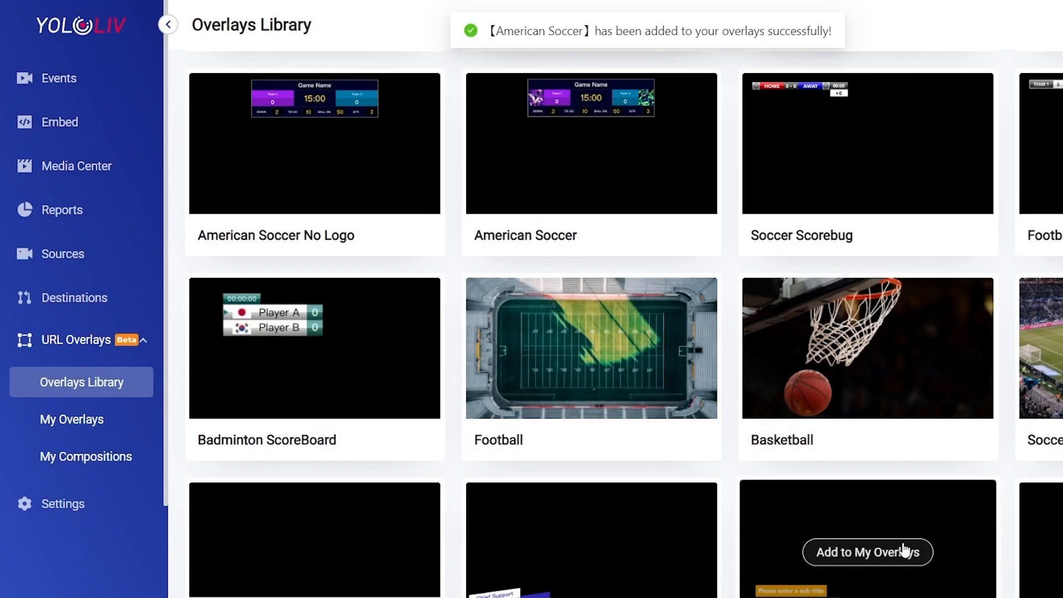
{"action": "left_click", "coordinate": [70, 419]}
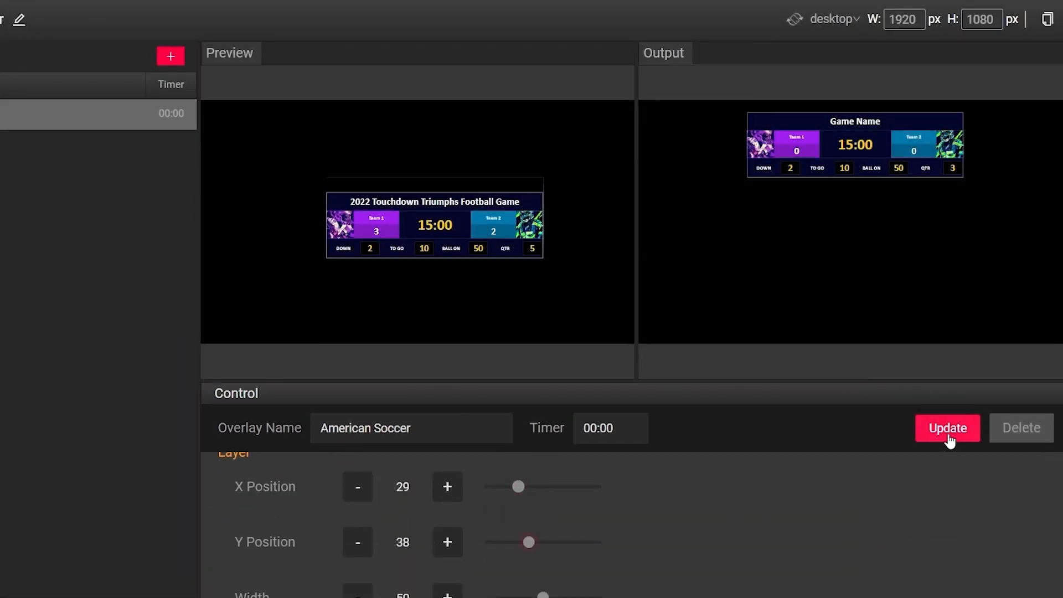
{"action": "left_click", "coordinate": [948, 427]}
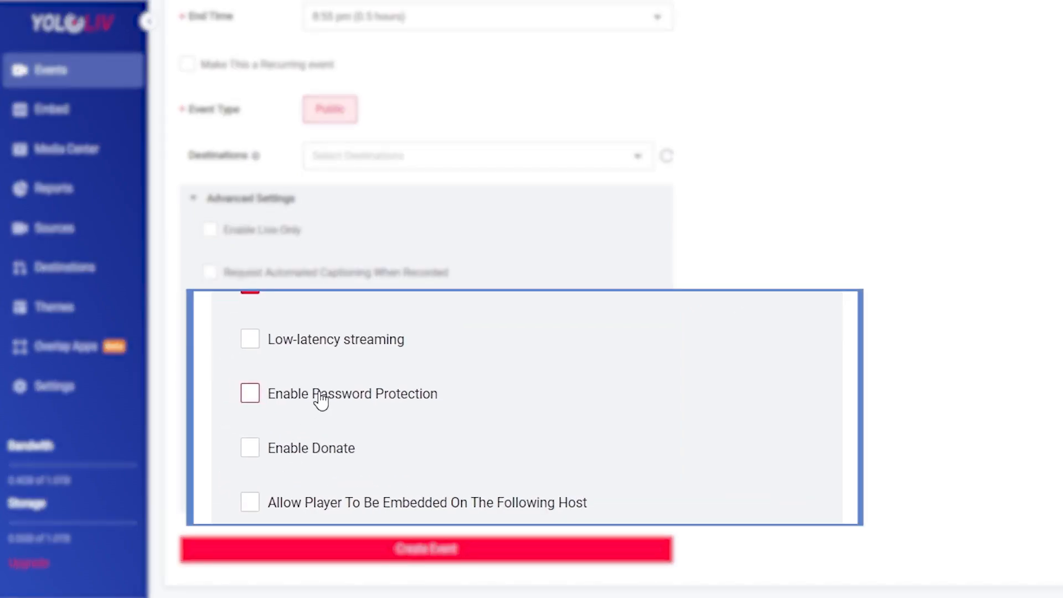
Step: Enable password protection and allow embedding only on yololiv.com and example.com, then create the event
{"action": "left_click", "coordinate": [250, 394]}
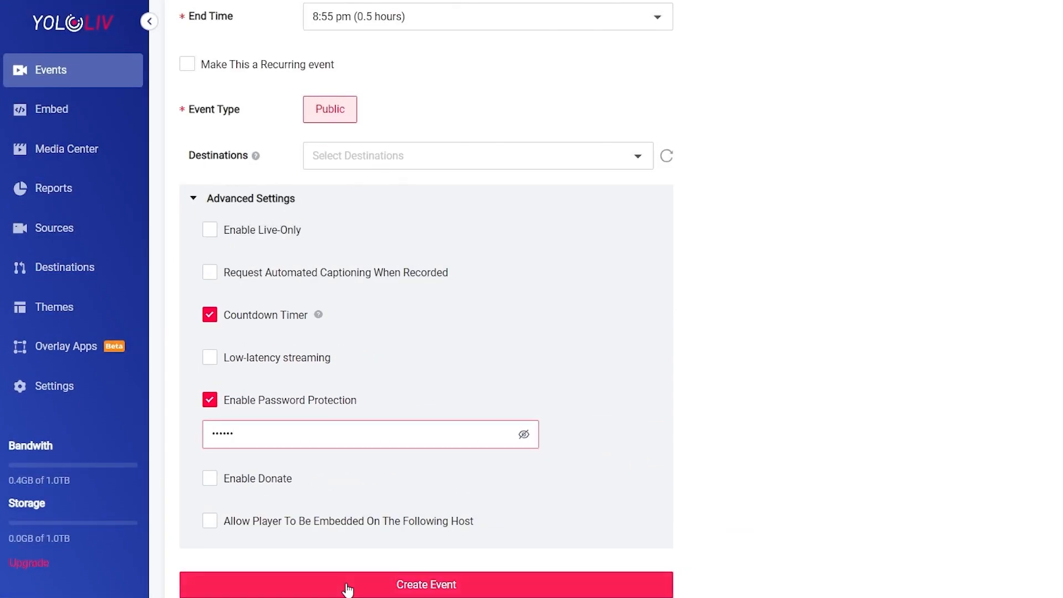
{"action": "left_click", "coordinate": [425, 585]}
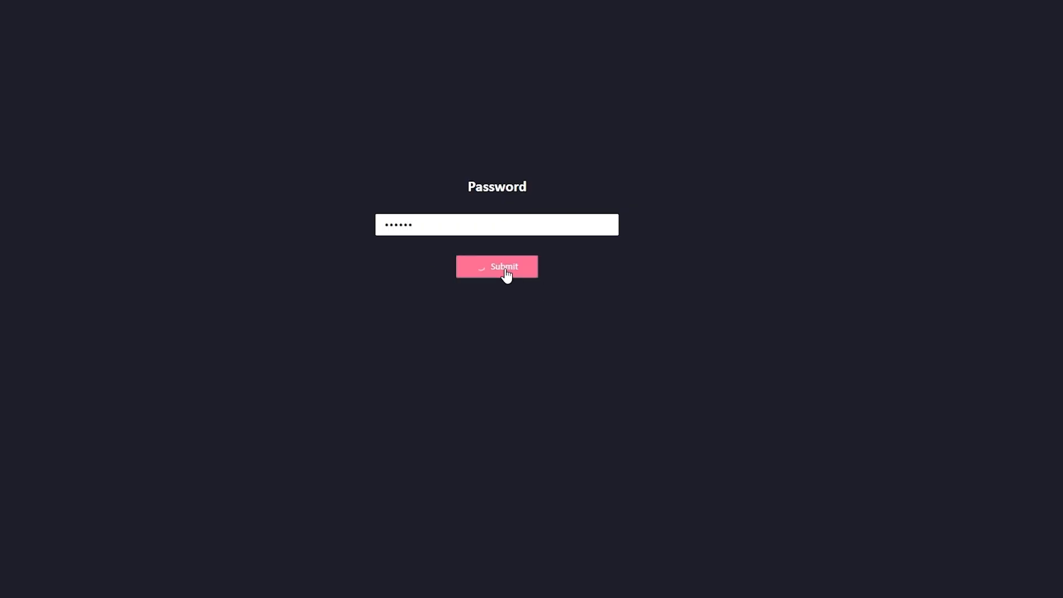
{"action": "left_click", "coordinate": [496, 266]}
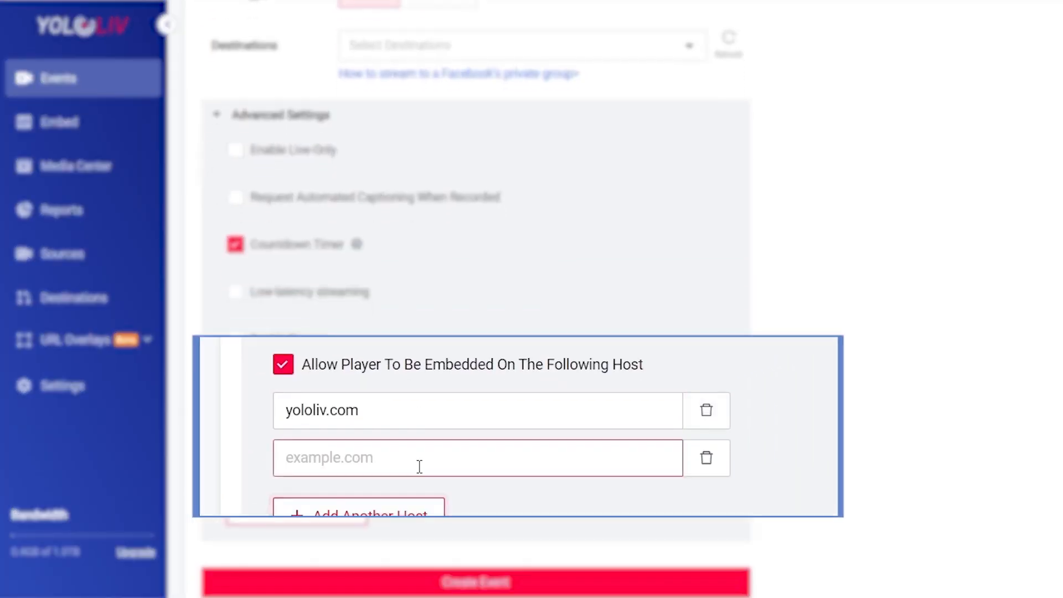
{"action": "type", "text": "example.com"}
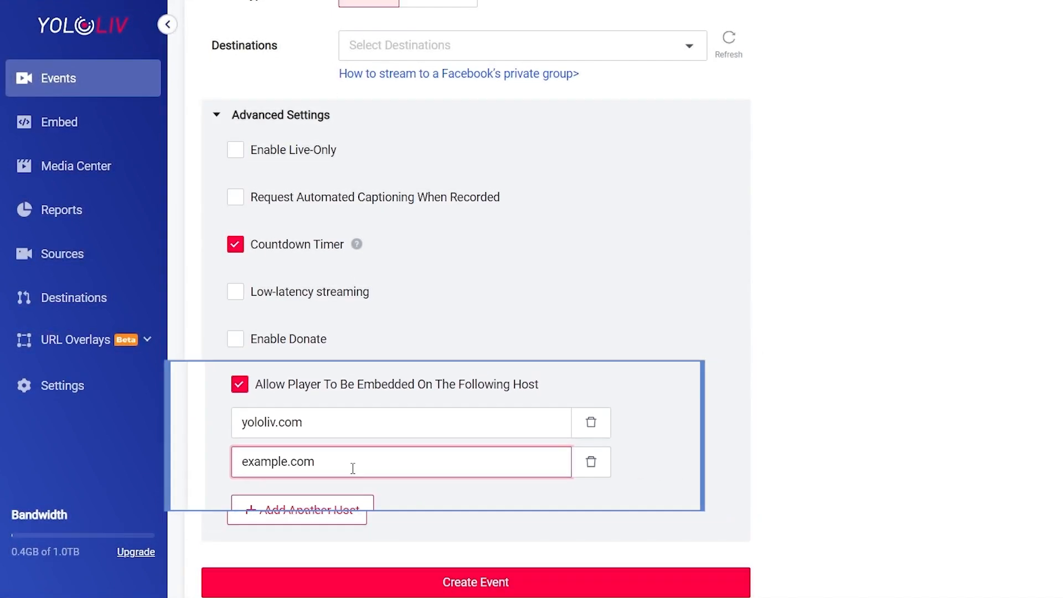
{"action": "left_click", "coordinate": [474, 597]}
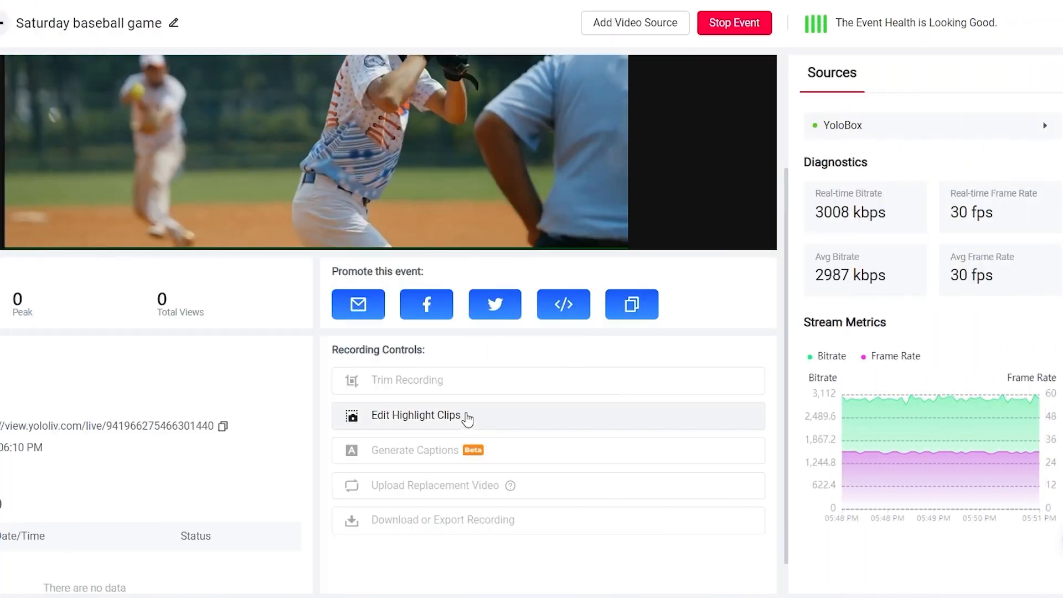
Step: Start a highlight clip named 'Baseball score'
{"action": "left_click", "coordinate": [415, 415]}
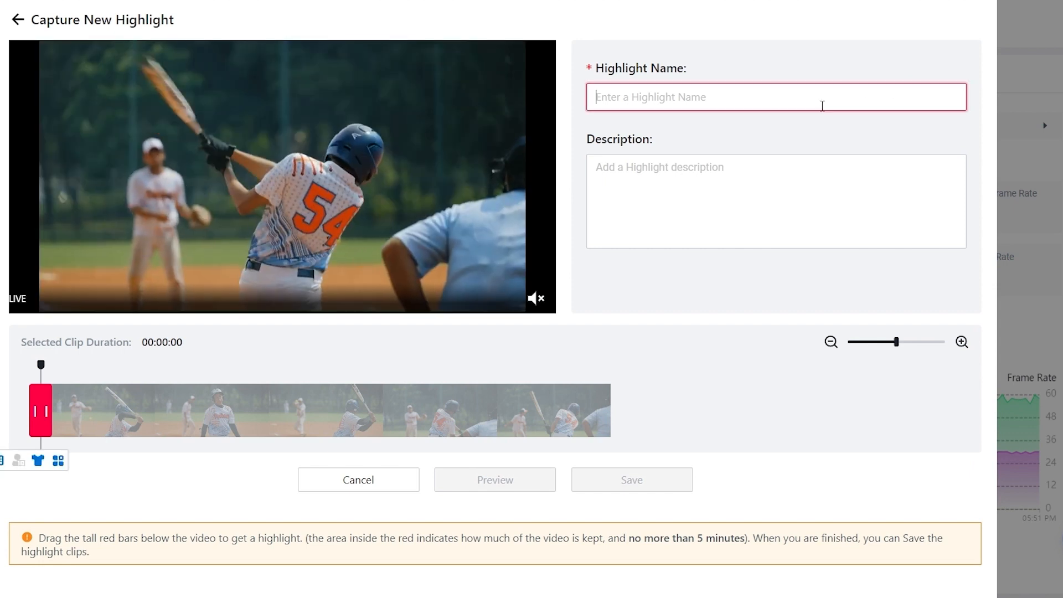
{"action": "type", "text": "Baseball"}
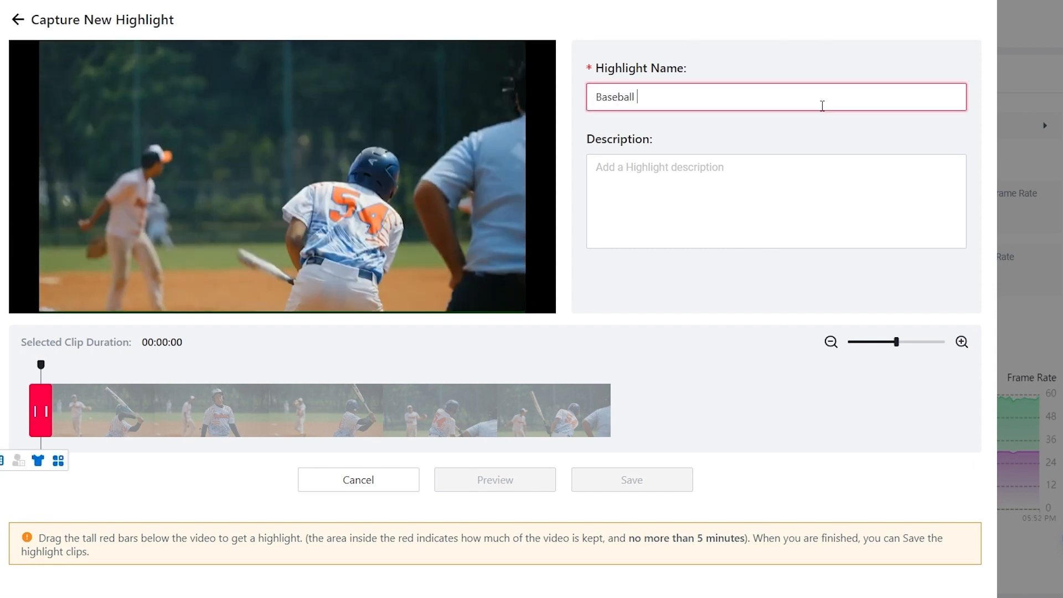
{"action": "type", "text": "score"}
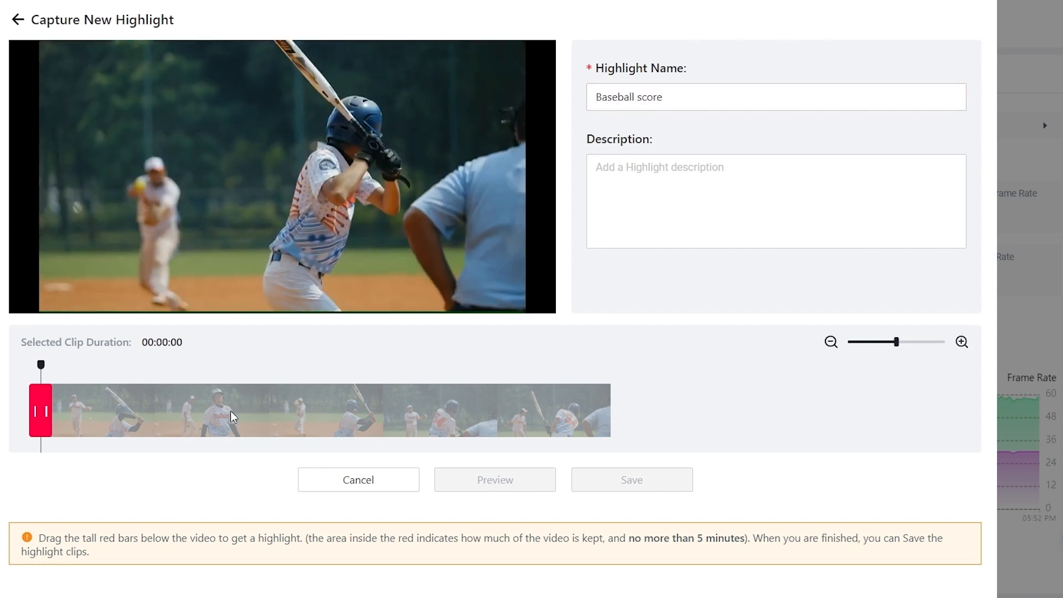
Step: Trim the highlight to the final 00:01:53 of the recording and save it
{"action": "left_click_drag", "start_coordinate": [41, 410], "coordinate": [616, 410]}
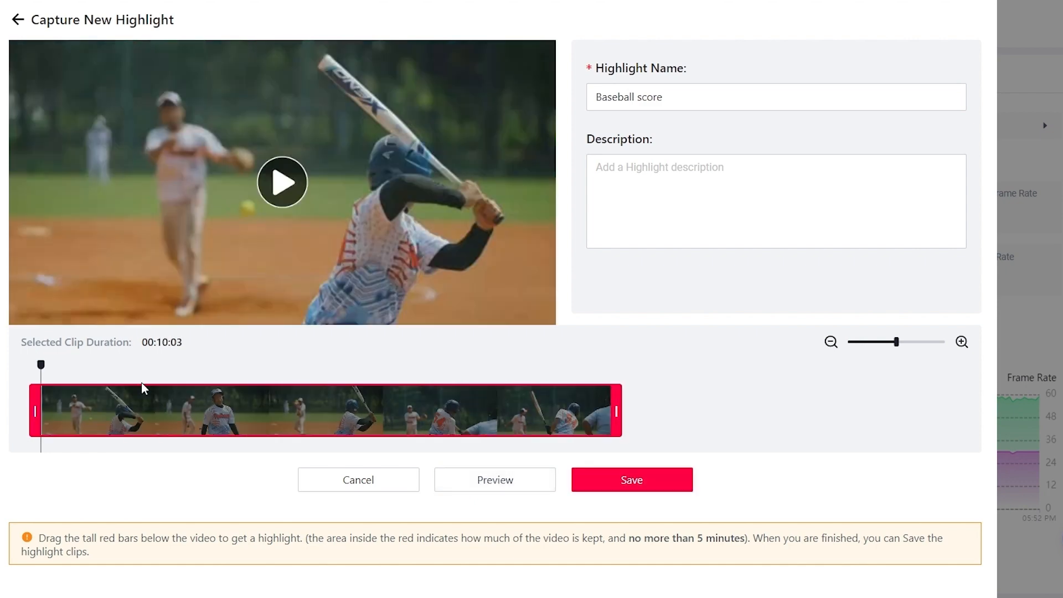
{"action": "left_click_drag", "start_coordinate": [51, 410], "coordinate": [498, 409]}
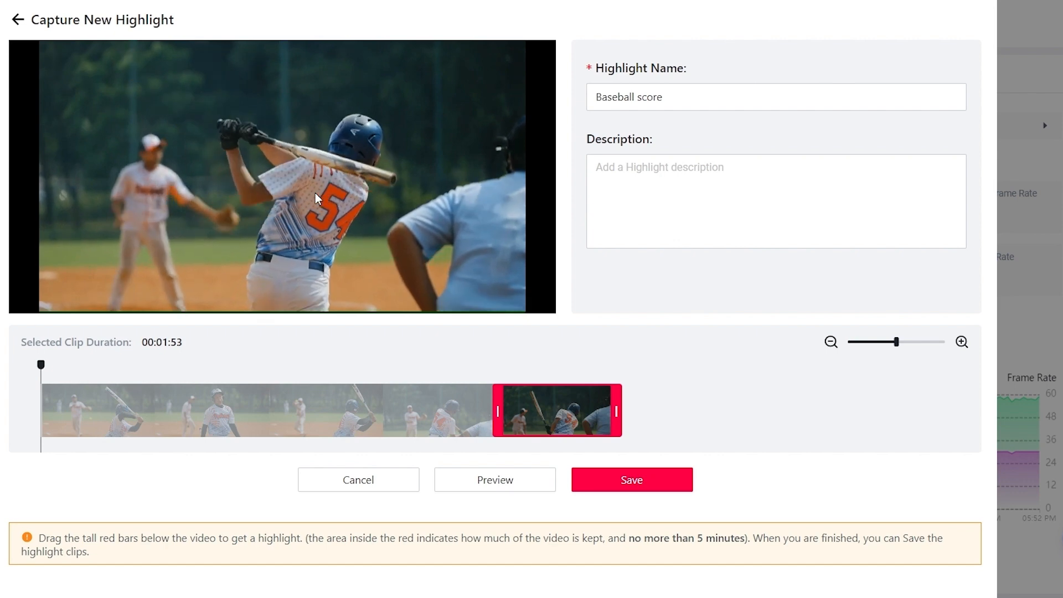
{"action": "left_click", "coordinate": [631, 479]}
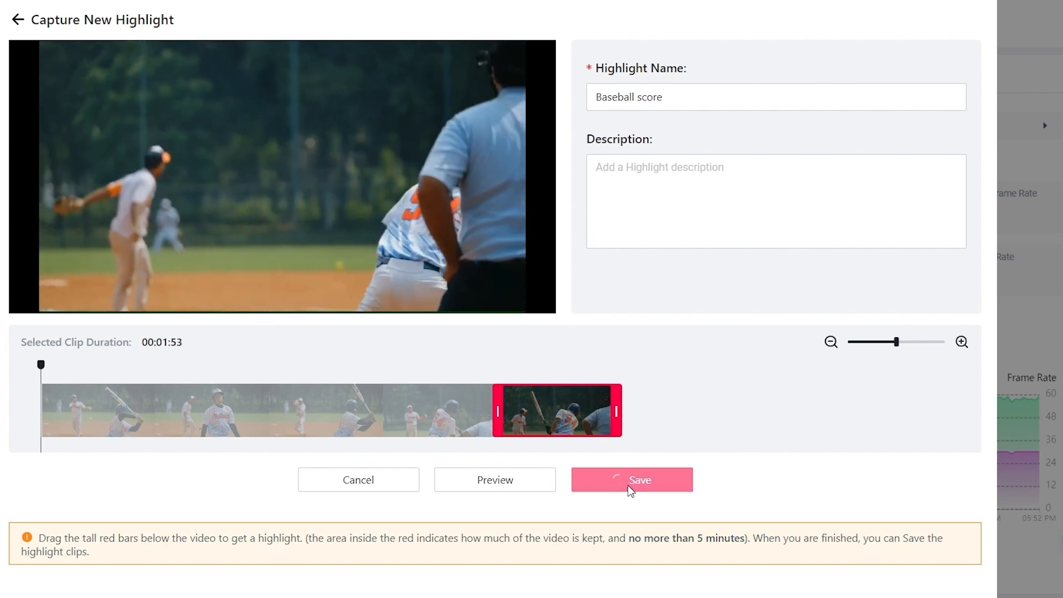
{"action": "left_click", "coordinate": [631, 479]}
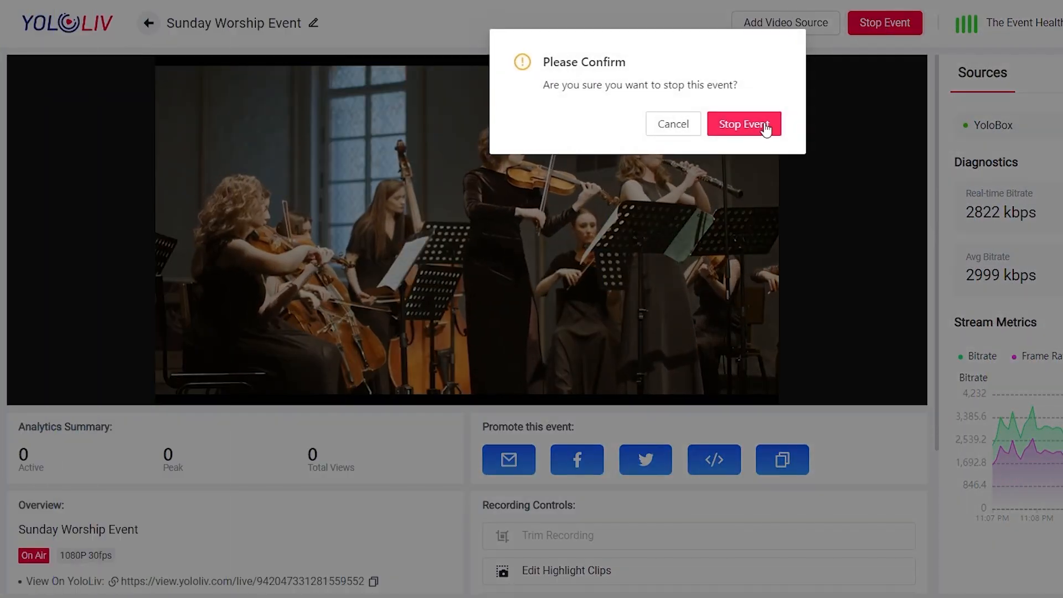
Step: Confirm stopping the Sunday Worship Event and begin setting up a new live event
{"action": "left_click", "coordinate": [744, 124]}
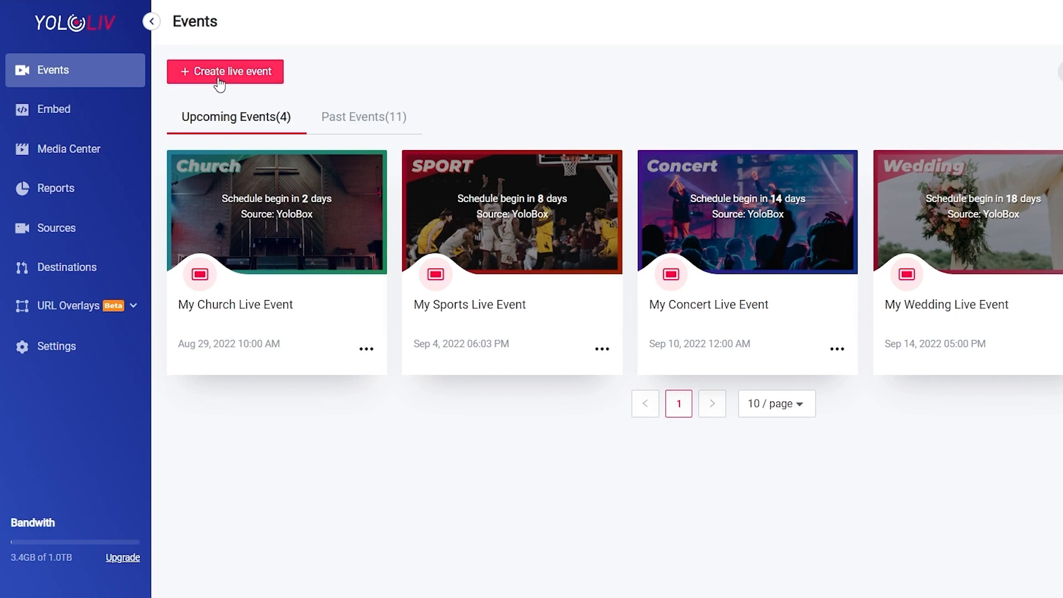
{"action": "left_click", "coordinate": [363, 118]}
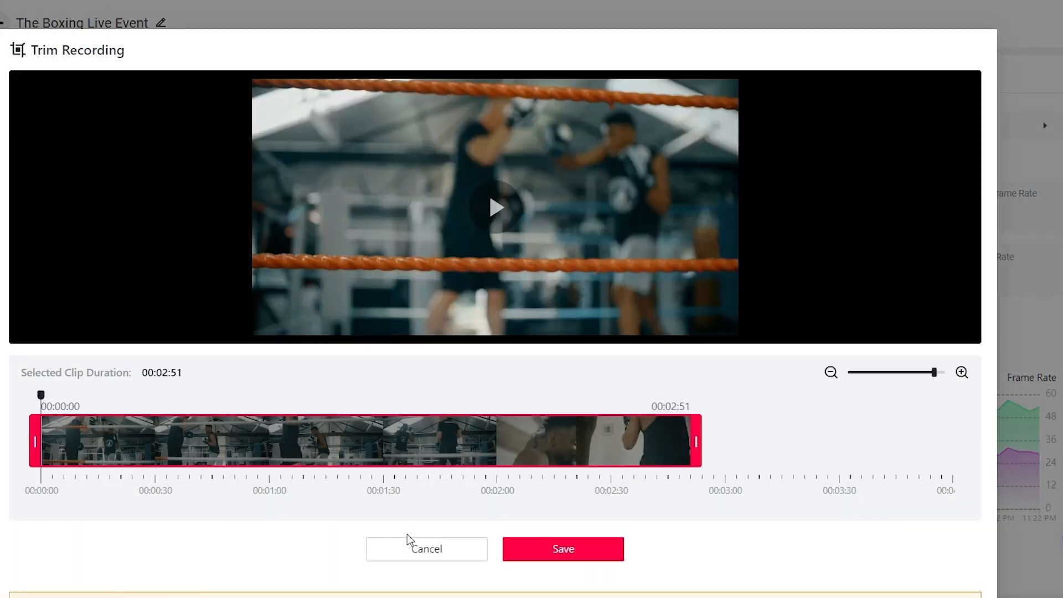
Step: Cut the first 00:01:31 so the clip runs 00:01:31 to 00:02:51 (00:01:20 long)
{"action": "left_click_drag", "start_coordinate": [34, 442], "coordinate": [381, 442]}
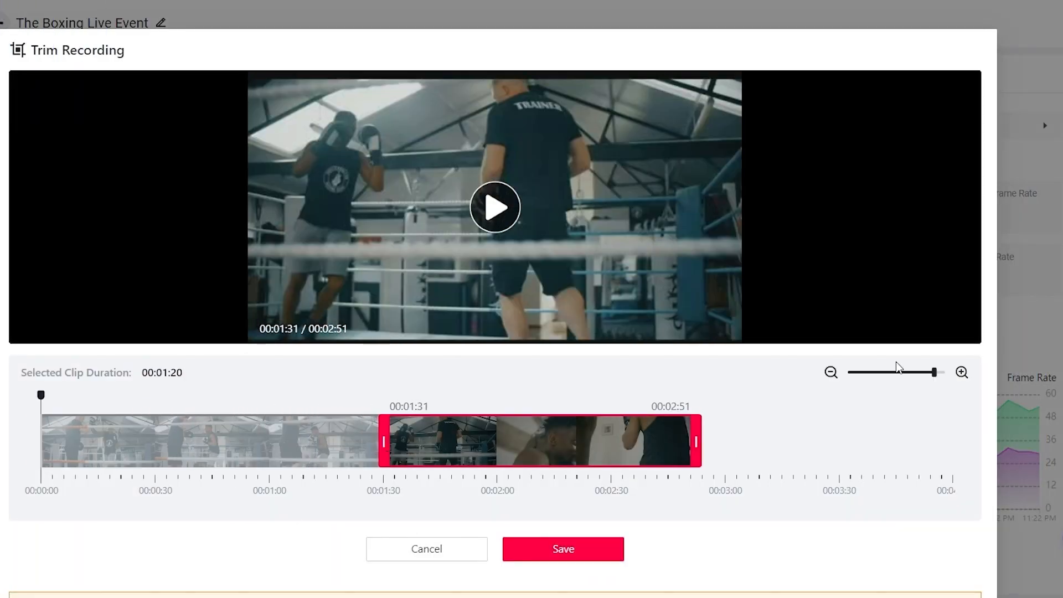
{"action": "left_click_drag", "start_coordinate": [935, 373], "coordinate": [942, 372]}
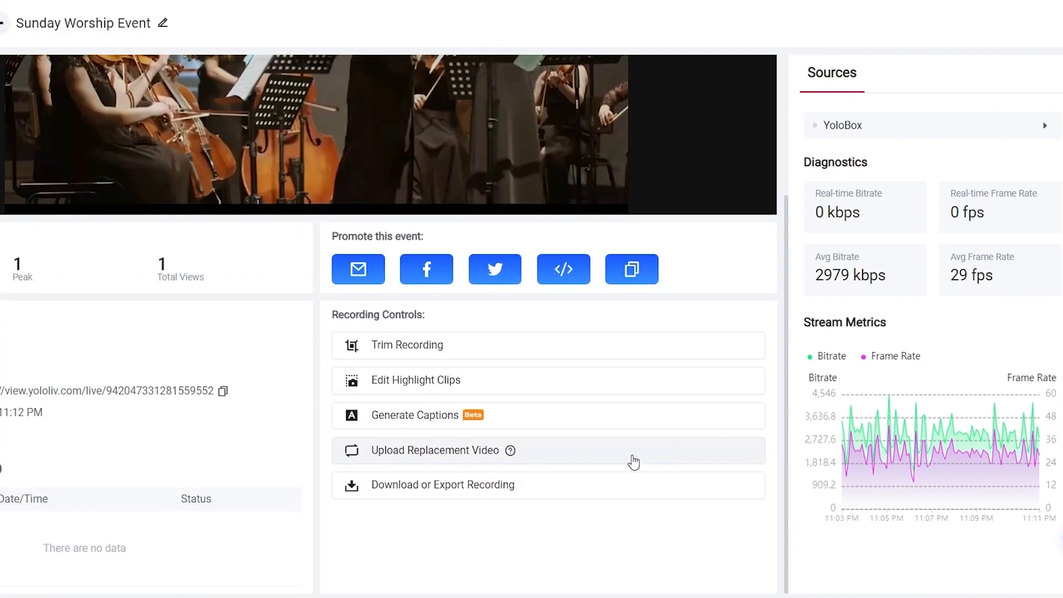
Step: Choose 'Edited - Sunday Worship' as the replacement video for the recording and confirm
{"action": "left_click", "coordinate": [434, 451]}
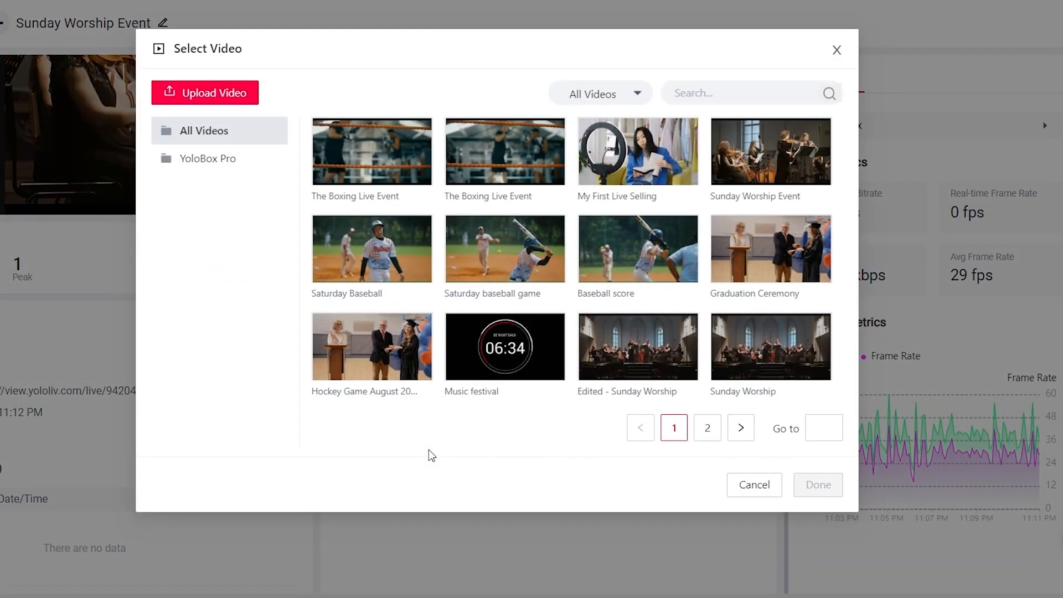
{"action": "left_click", "coordinate": [638, 347]}
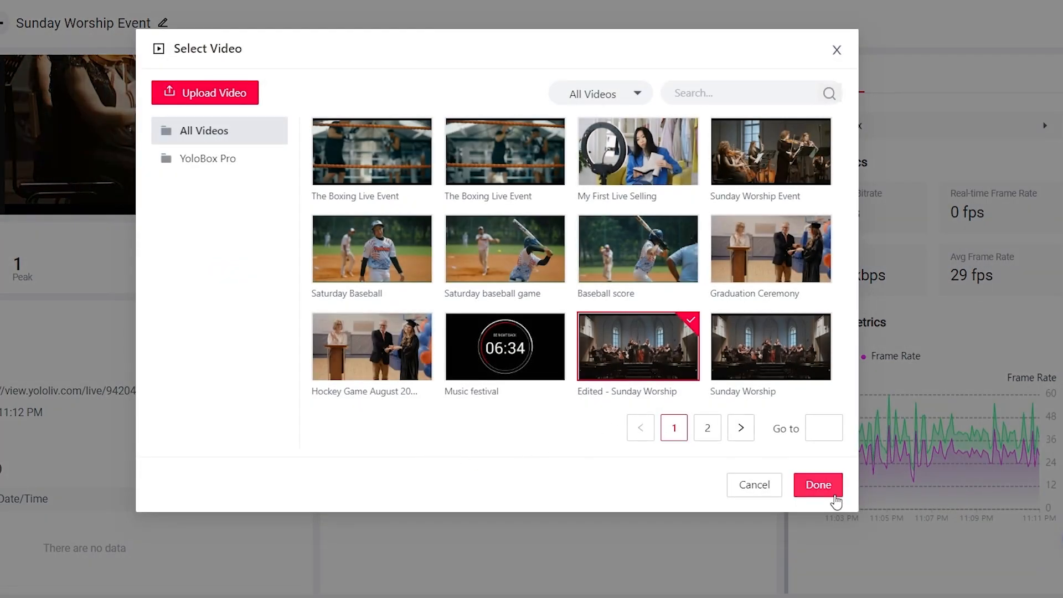
{"action": "left_click", "coordinate": [817, 486]}
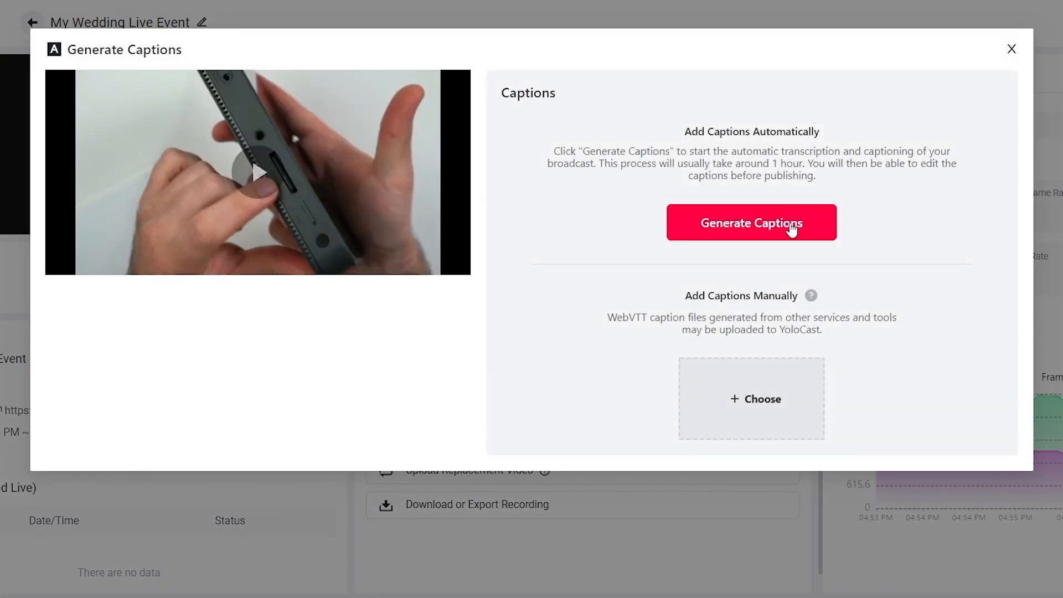
Step: Generate automatic captions for My Wedding Live Event and insert a cue after the 00:00:06 caption
{"action": "left_click", "coordinate": [751, 222]}
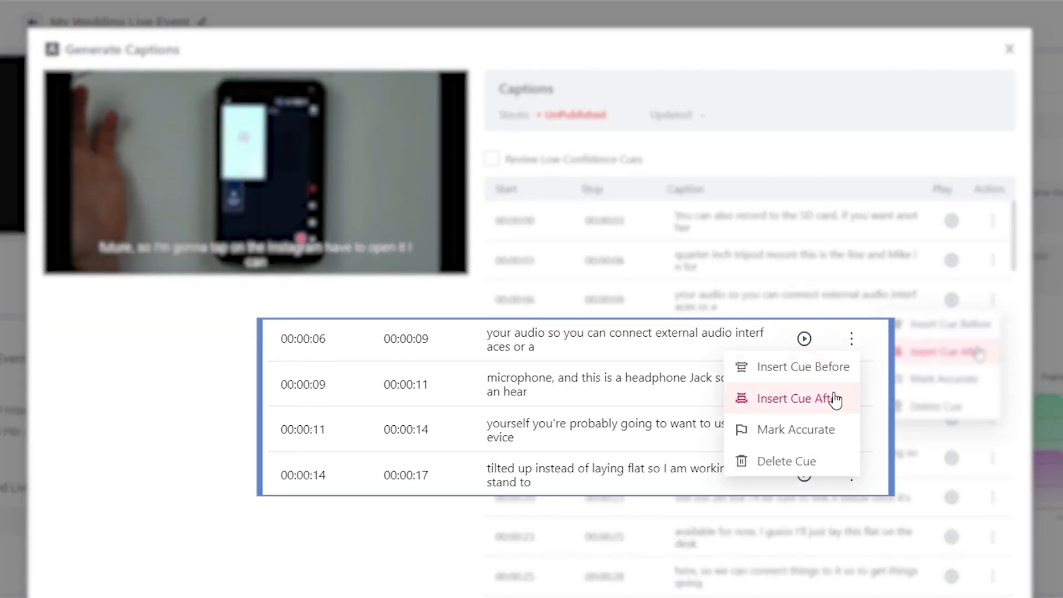
{"action": "left_click", "coordinate": [789, 397]}
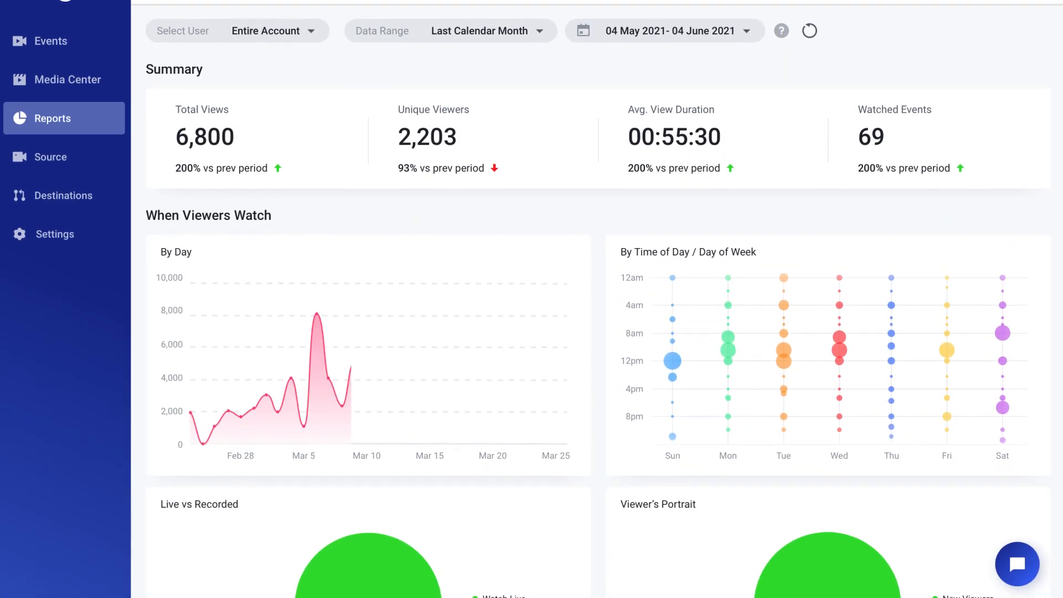
Step: Scroll through the Reports charts, destinations and countries down to the Events List This Period table
{"action": "scroll", "scroll_direction": "down", "scroll_amount": 3}
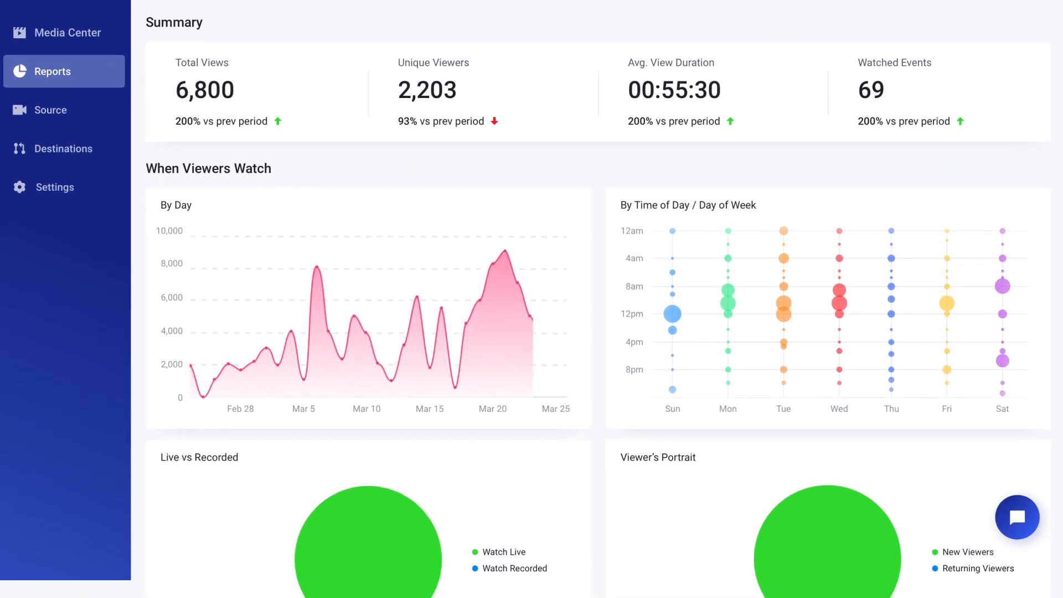
{"action": "scroll", "scroll_direction": "down", "scroll_amount": 3}
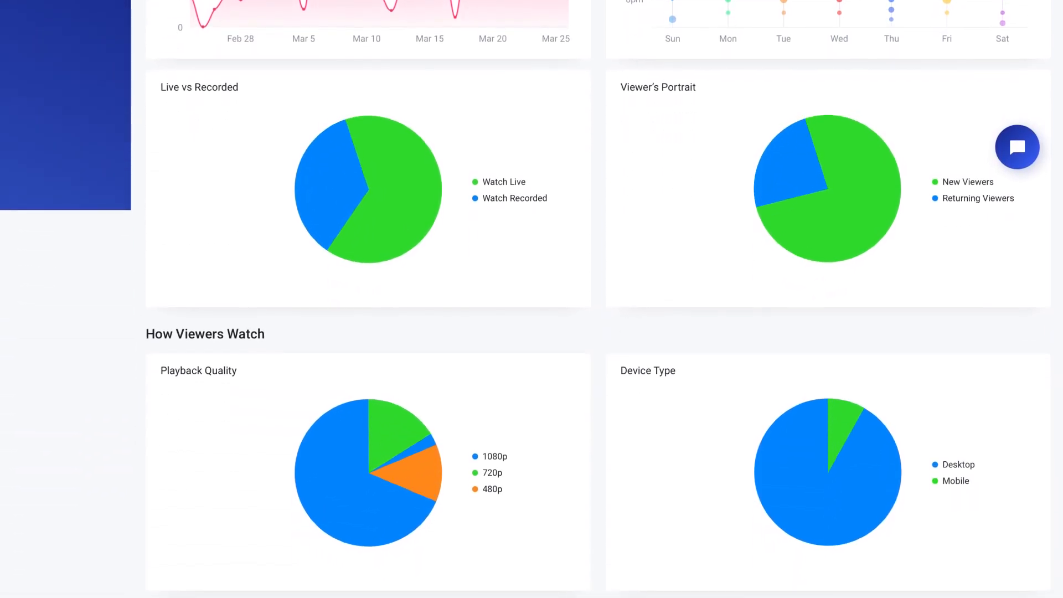
{"action": "scroll", "scroll_direction": "down", "scroll_amount": 3}
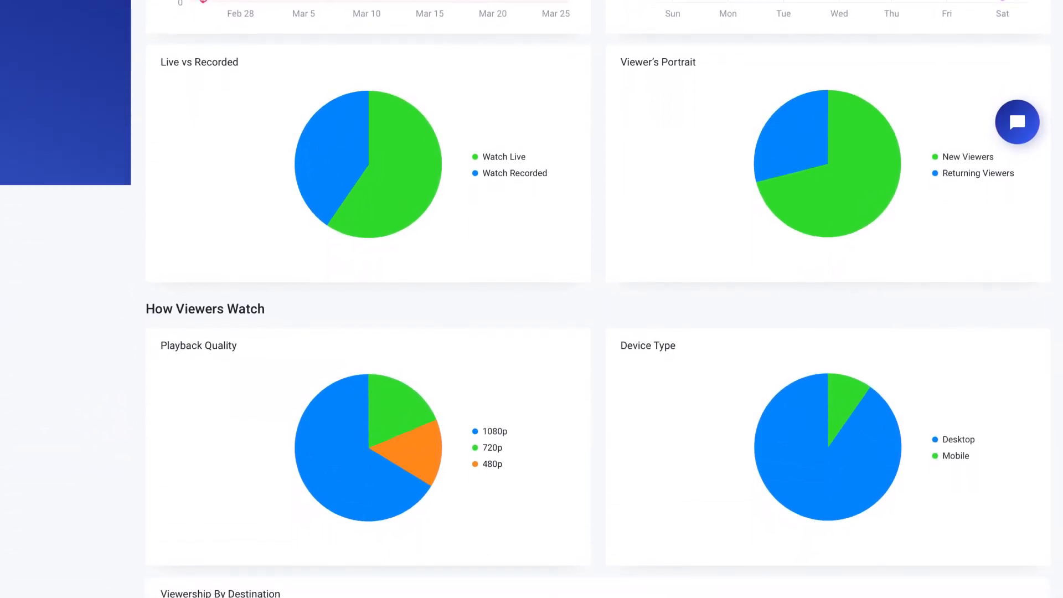
{"action": "scroll", "scroll_direction": "down", "scroll_amount": 3}
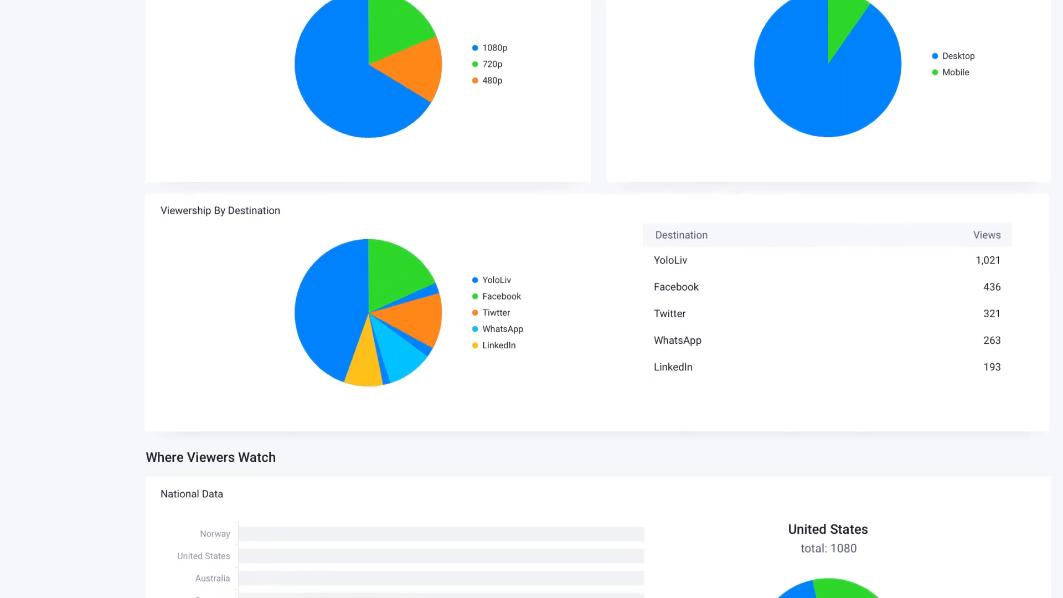
{"action": "scroll", "scroll_direction": "down", "scroll_amount": 3}
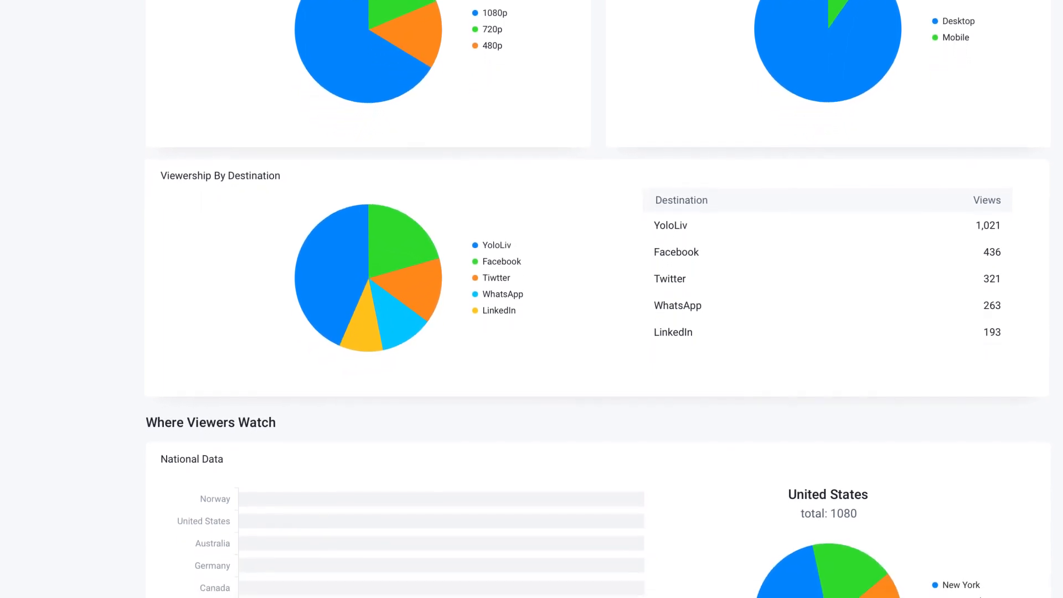
{"action": "scroll", "scroll_direction": "down", "scroll_amount": 3}
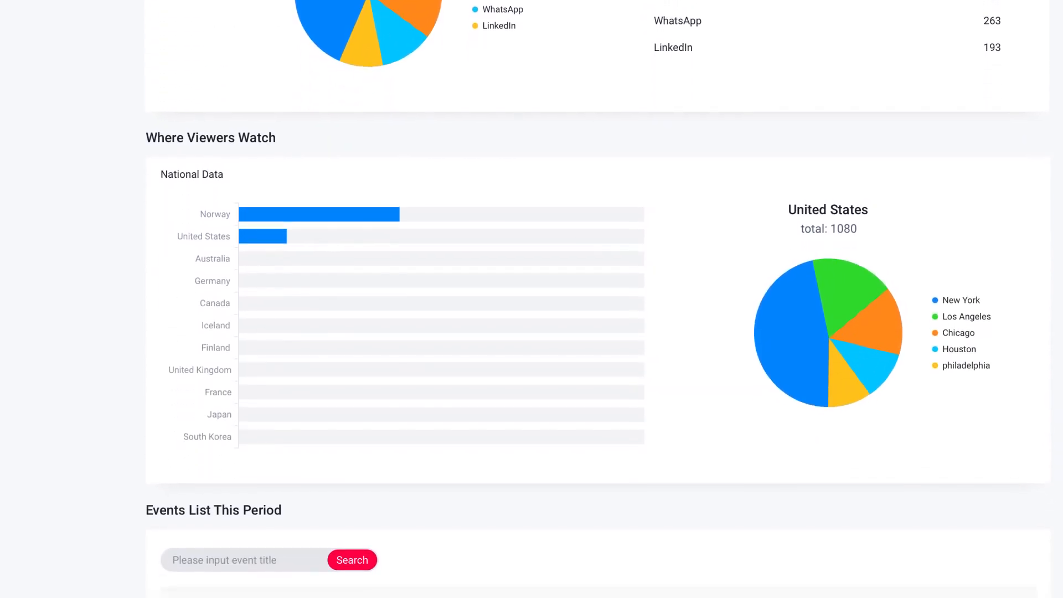
{"action": "scroll", "scroll_direction": "down", "scroll_amount": 3}
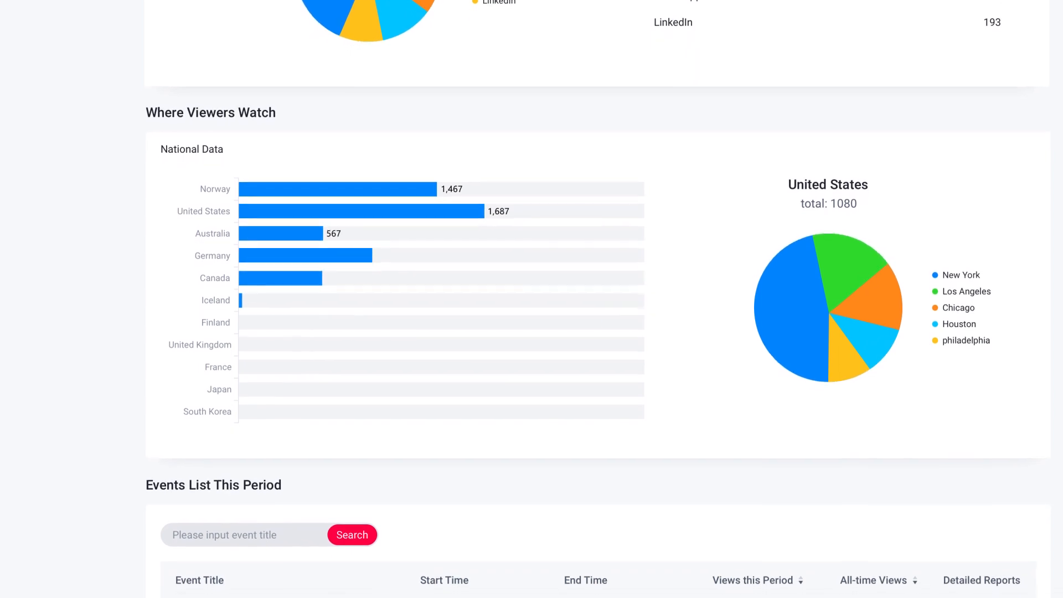
{"action": "scroll", "scroll_direction": "down", "scroll_amount": 3}
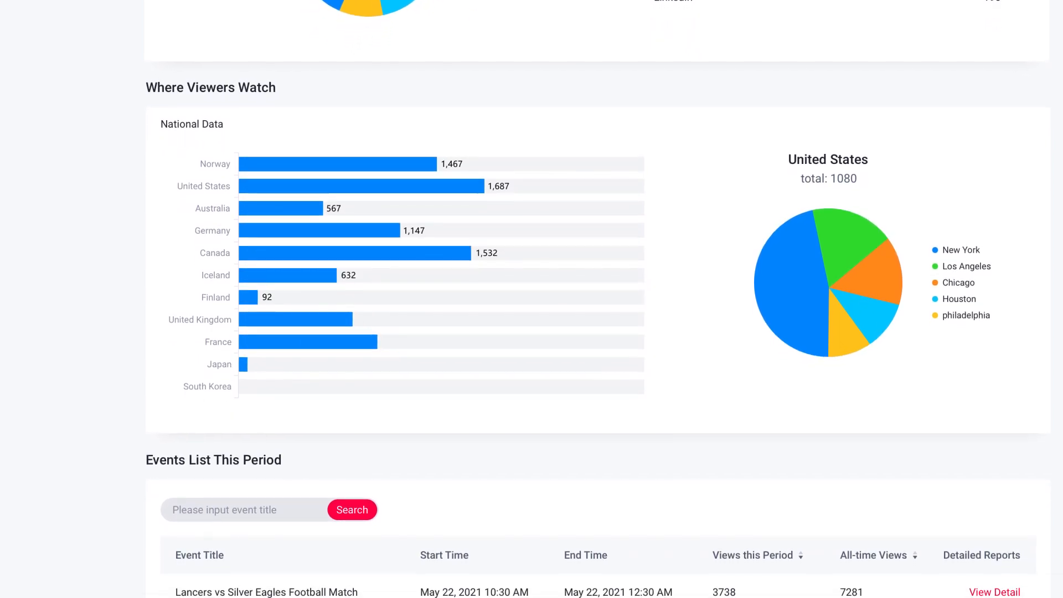
{"action": "scroll", "scroll_direction": "down", "scroll_amount": 3}
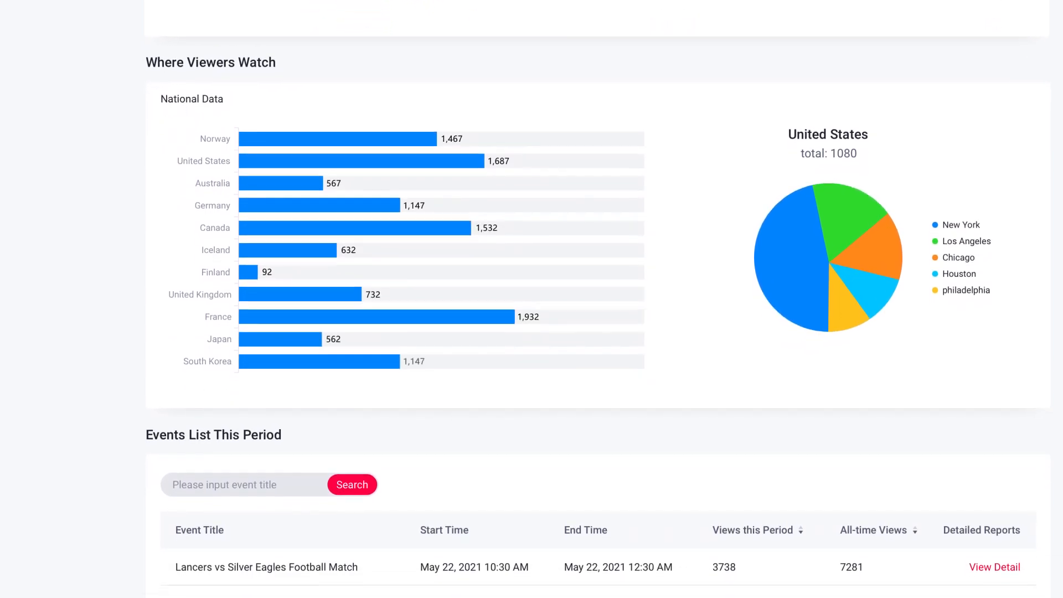
{"action": "scroll", "scroll_direction": "down", "scroll_amount": 3}
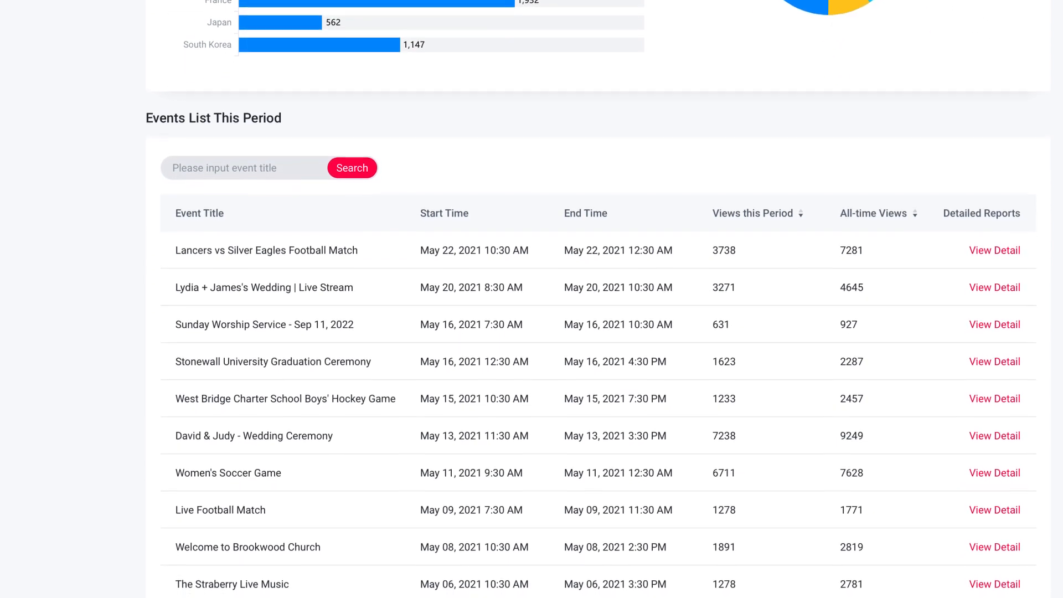